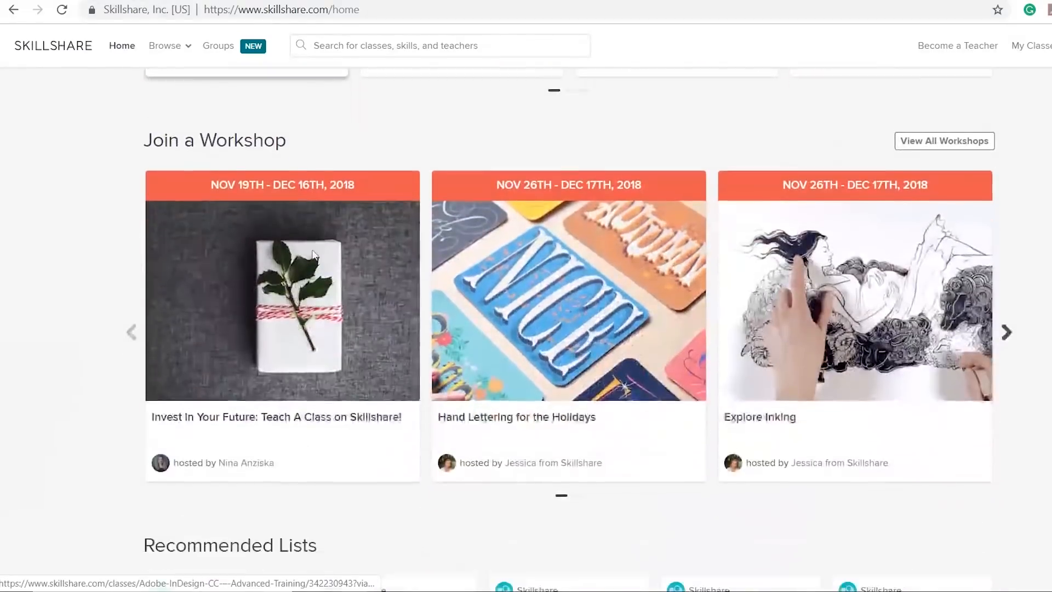
# Search Skillshare classes for 'indesign' and scroll through the results.
pyautogui.scroll(3)
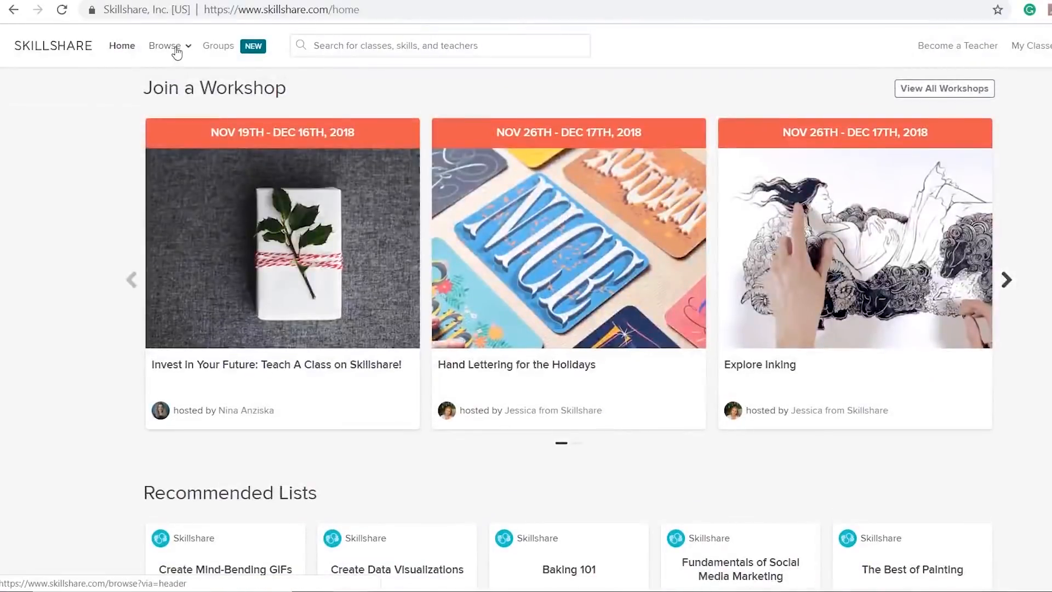
pyautogui.click(166, 46)
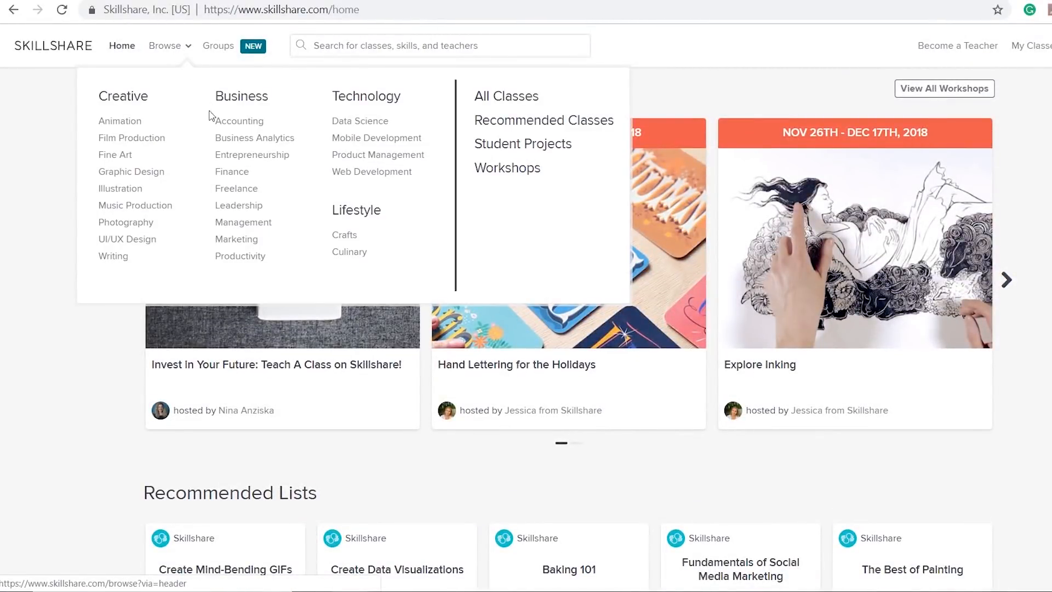
pyautogui.click(440, 45)
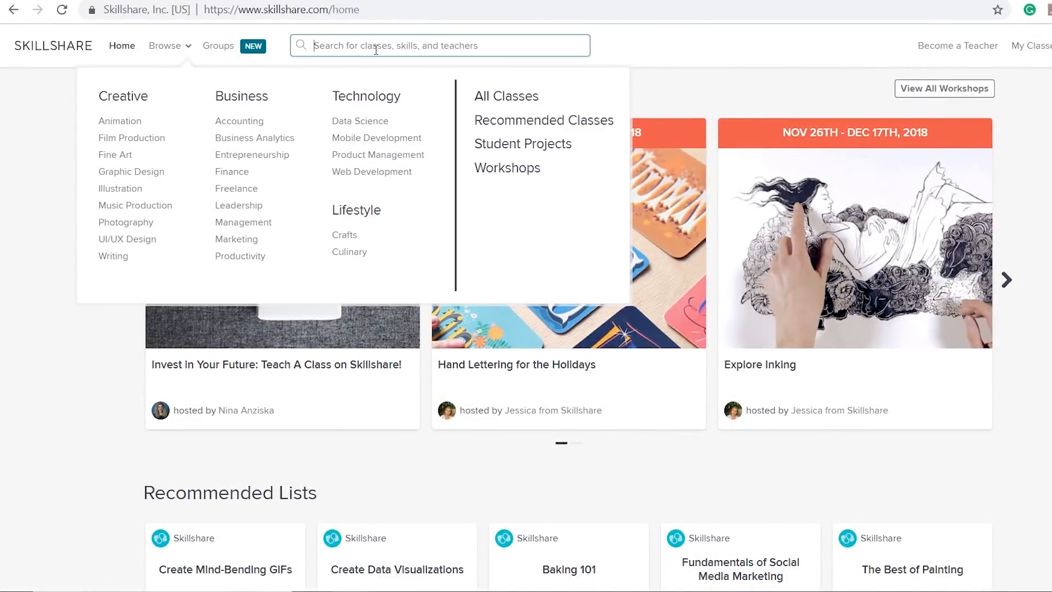
pyautogui.write('indesign')
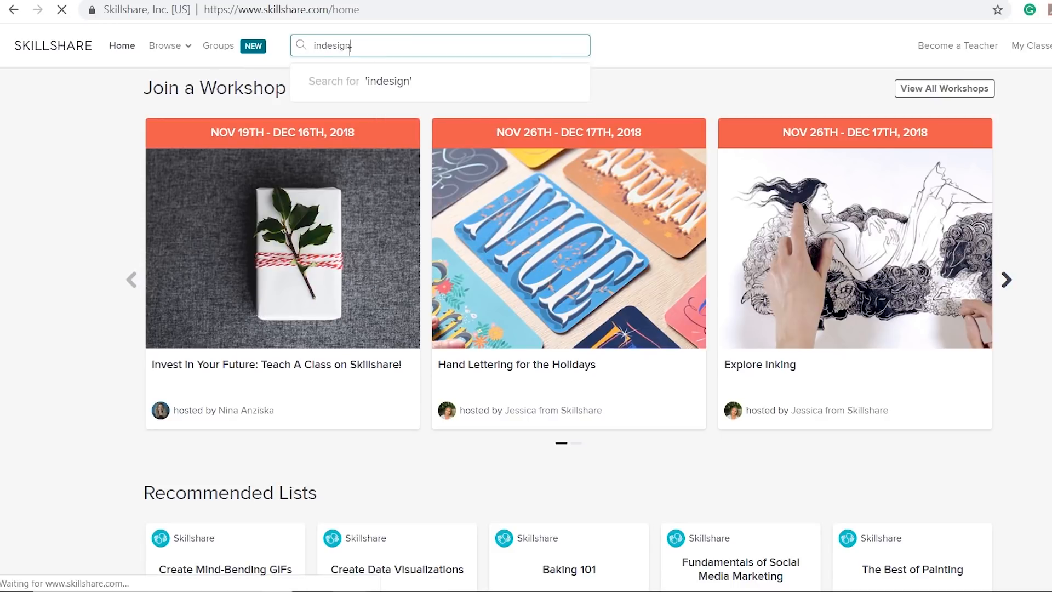
pyautogui.press('Return')
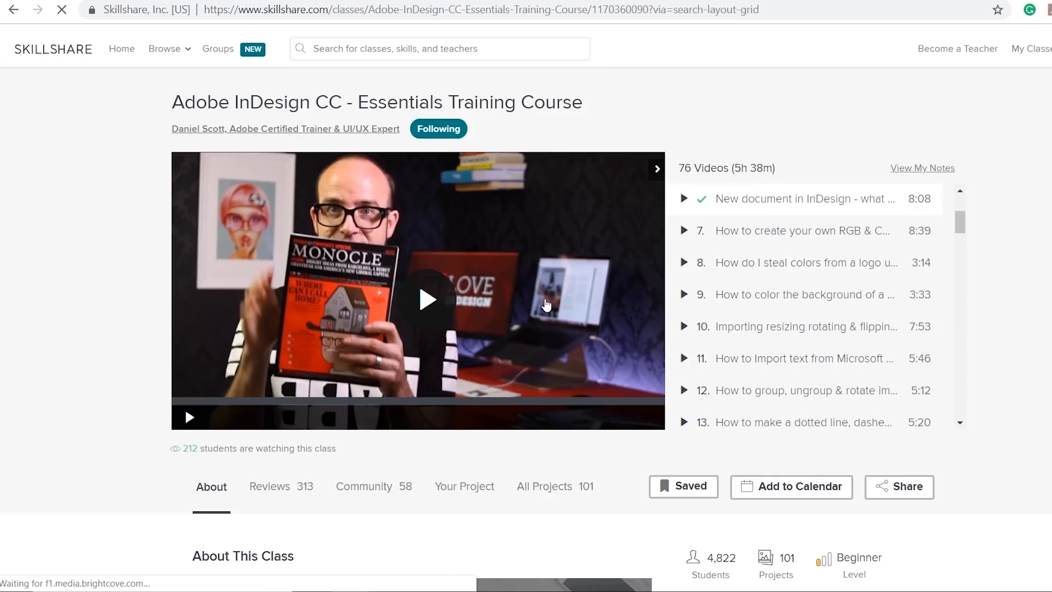
pyautogui.scroll(-3)
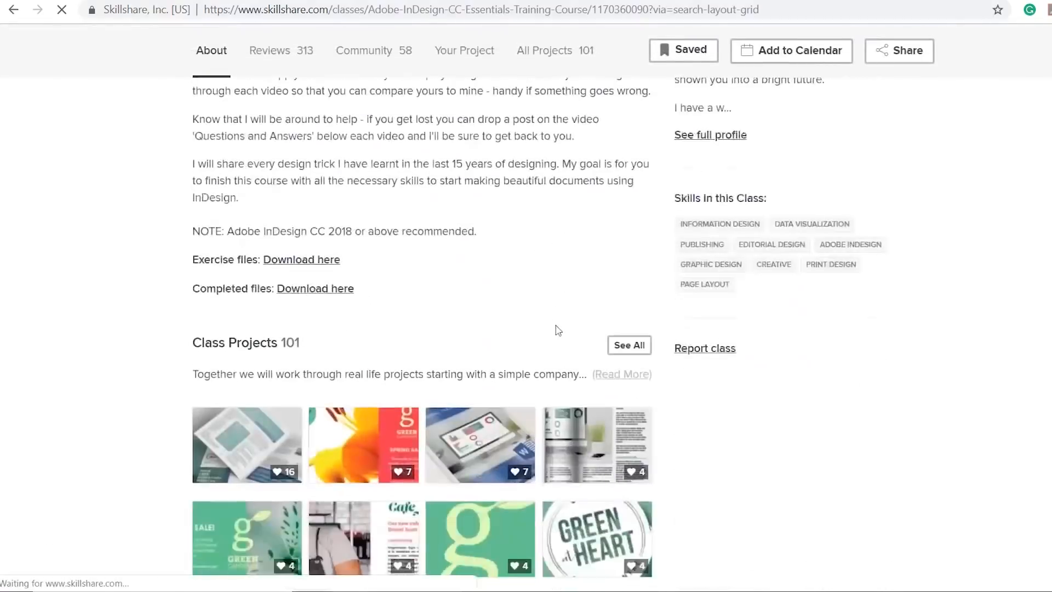
pyautogui.scroll(3)
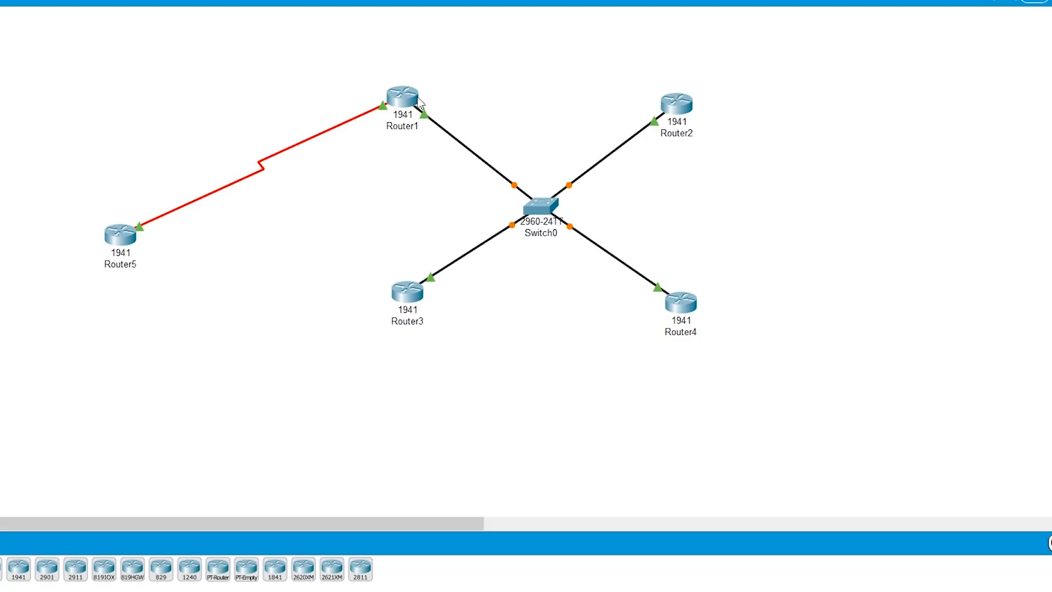
# Open Router1's CLI, run 'sh ip protocol', and scroll through its advertised networks and sources.
pyautogui.doubleClick(401, 94)
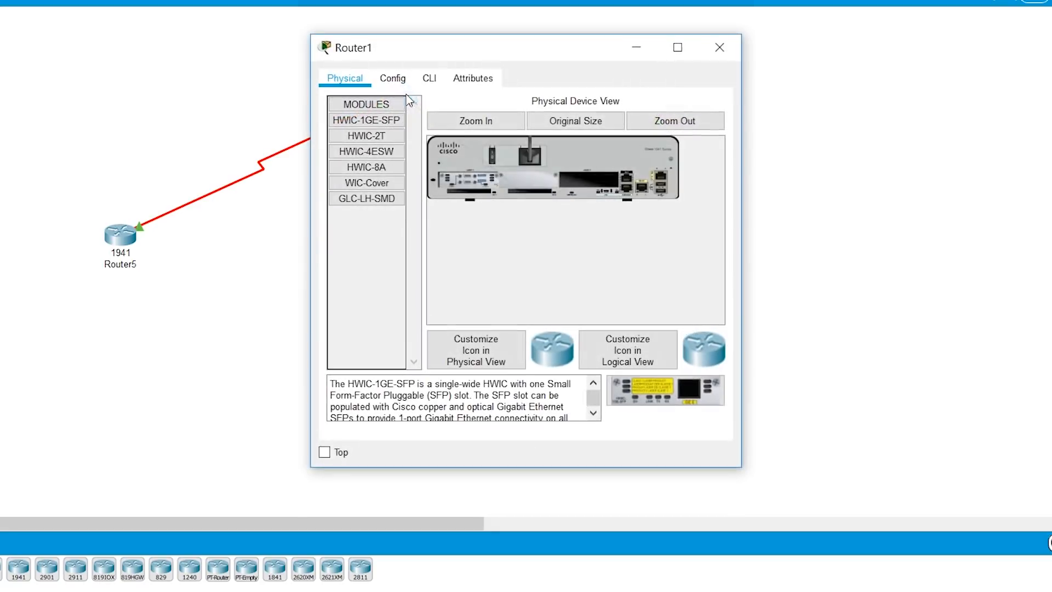
pyautogui.click(429, 78)
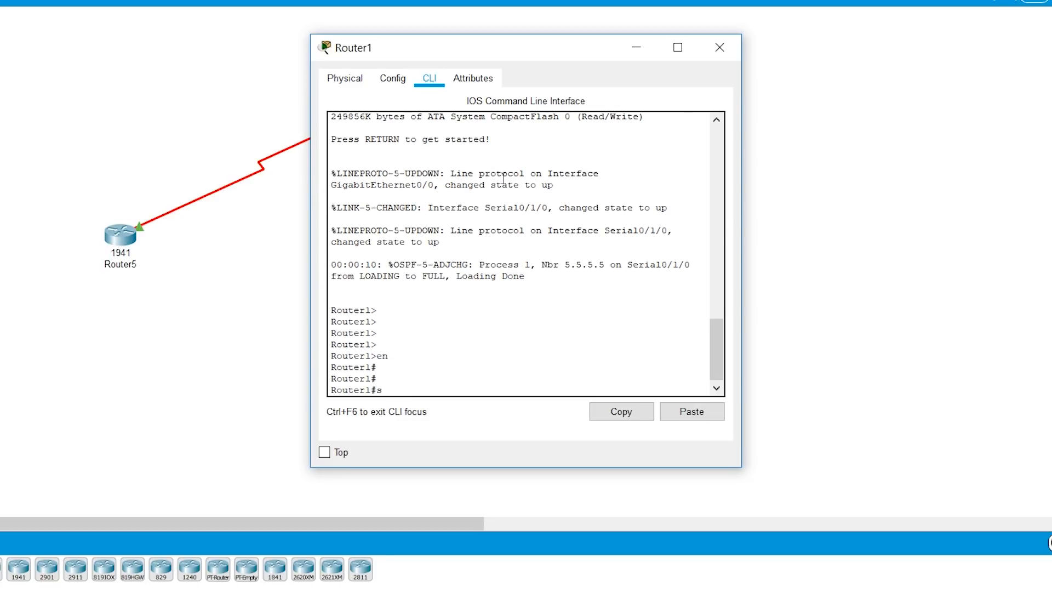
pyautogui.write('h ip pro')
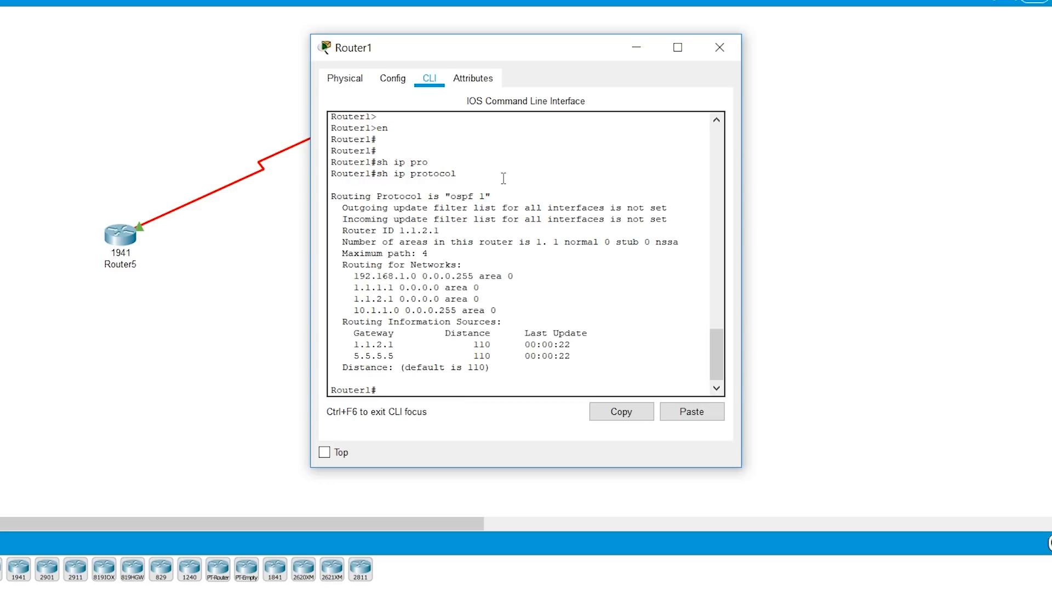
pyautogui.click(380, 389)
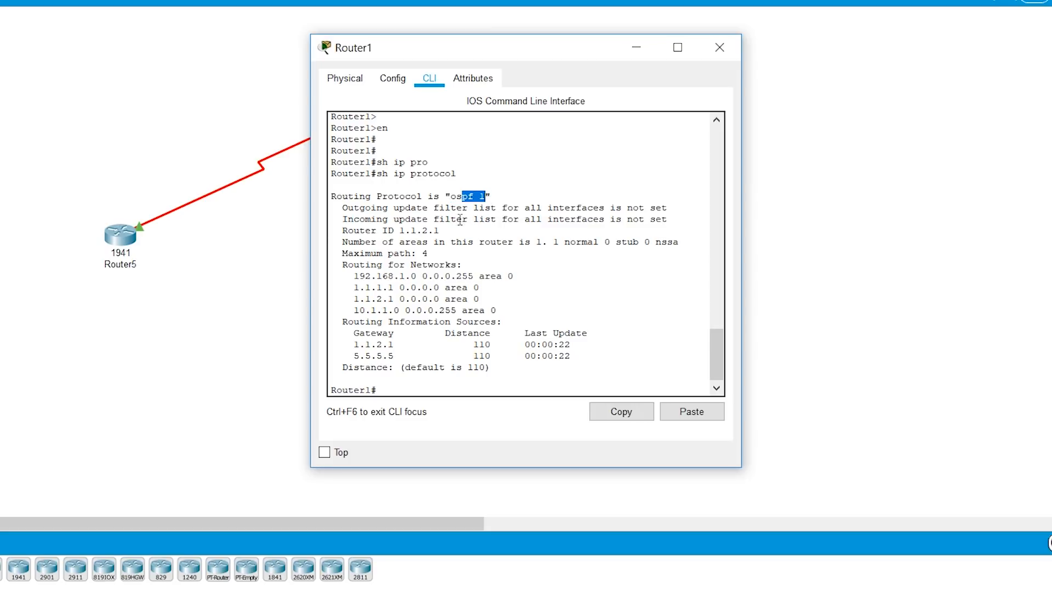
pyautogui.moveTo(342, 231)
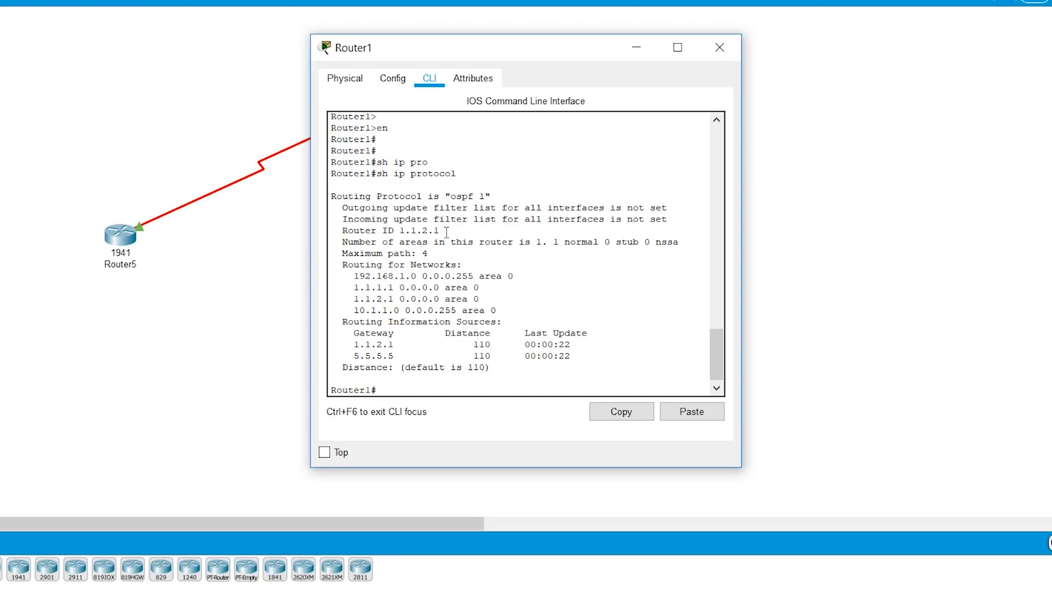
pyautogui.moveTo(397, 238)
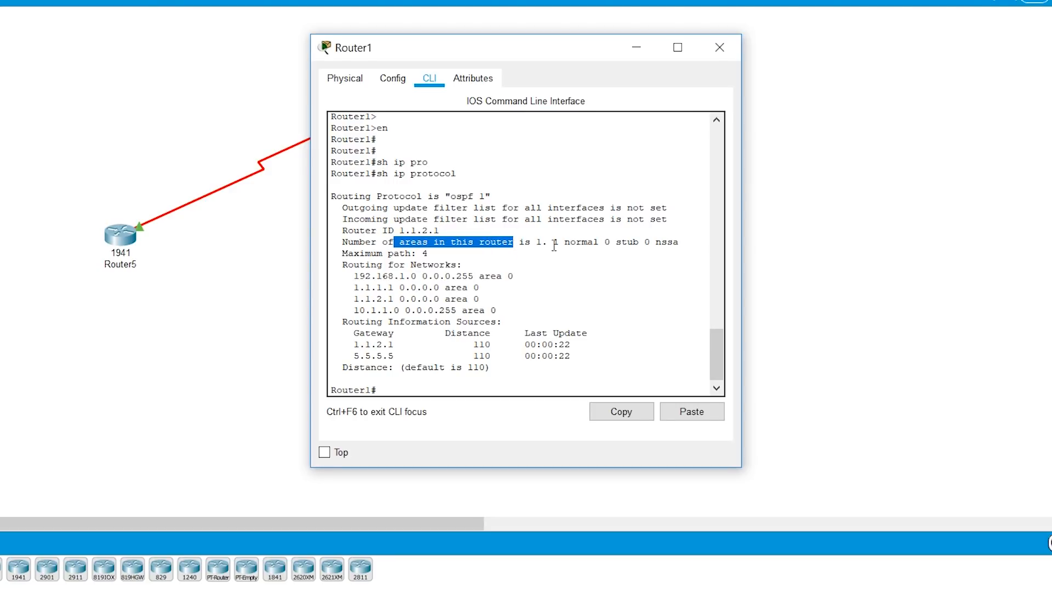
pyautogui.moveTo(540, 250)
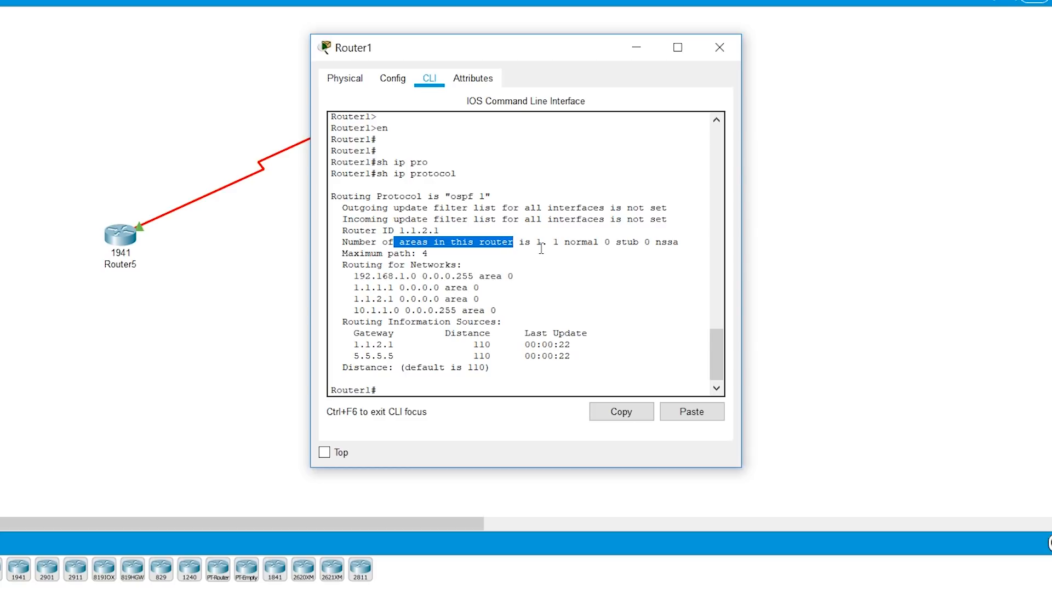
pyautogui.scroll(-3)
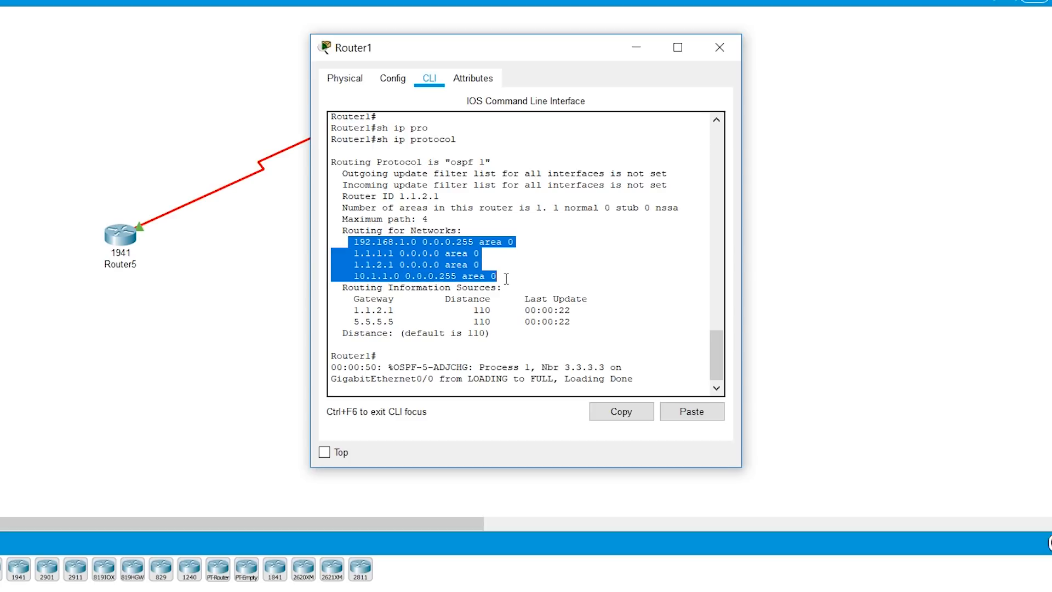
pyautogui.scroll(-3)
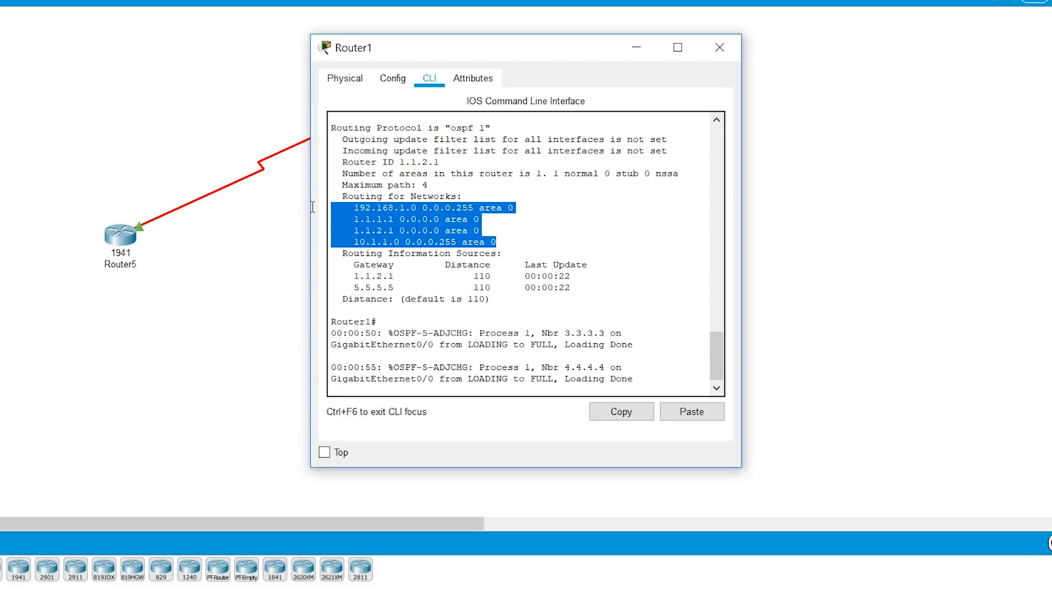
pyautogui.moveTo(320, 212)
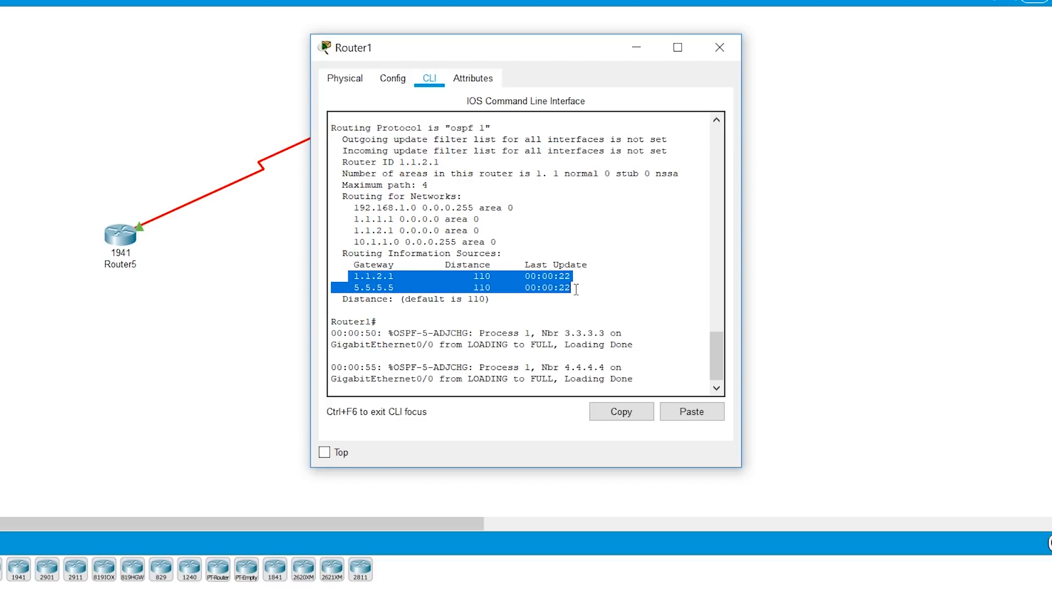
pyautogui.moveTo(463, 346)
pyautogui.write('sh ip protocol')
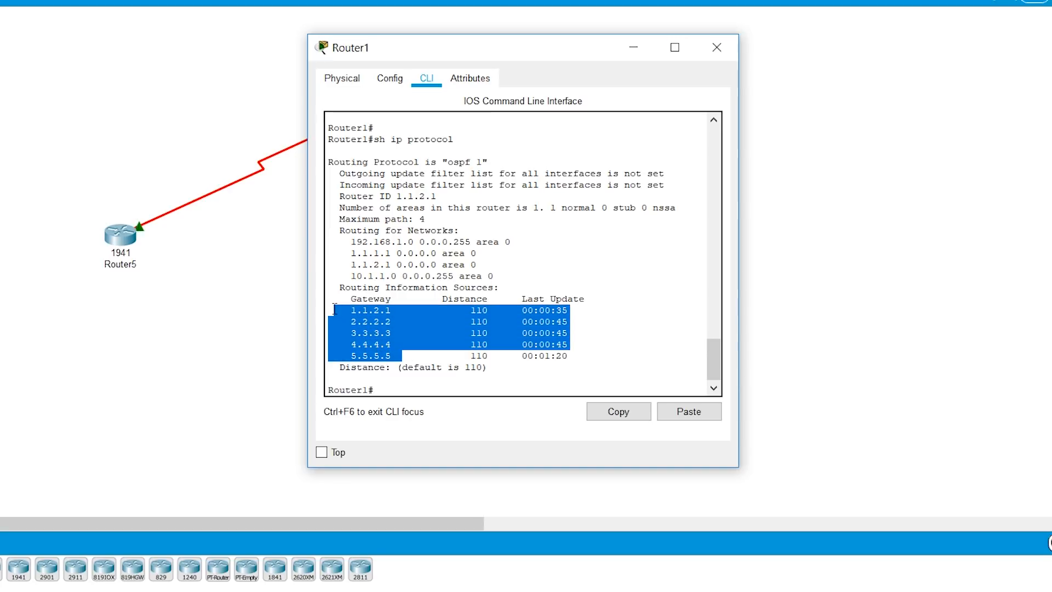
# Highlight the Routing Information Sources section listing gateways 1.1.2.1 through 5.5.5.5.
pyautogui.click(424, 322)
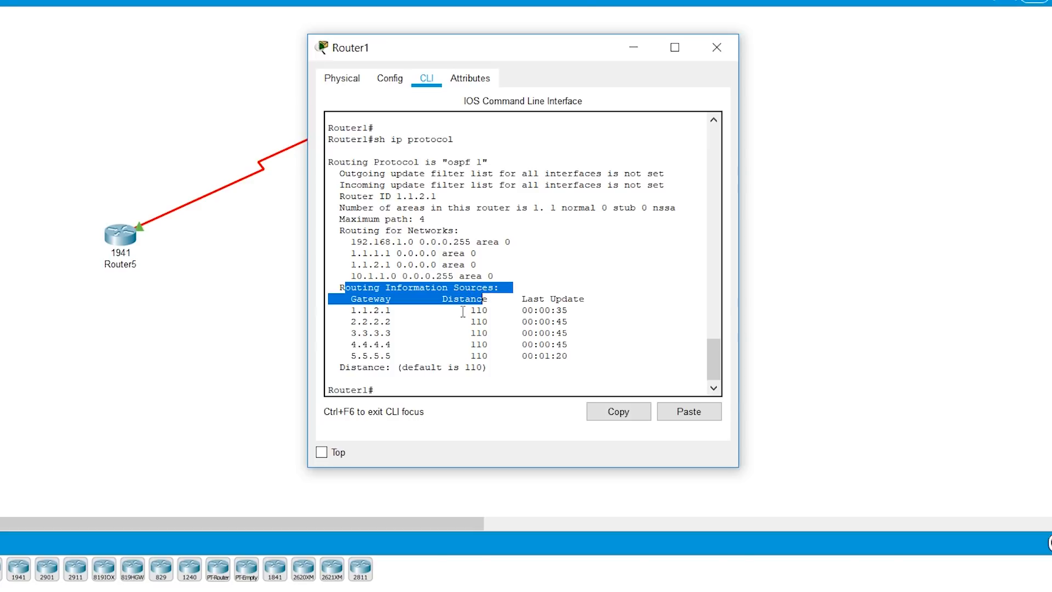
pyautogui.moveTo(500, 177)
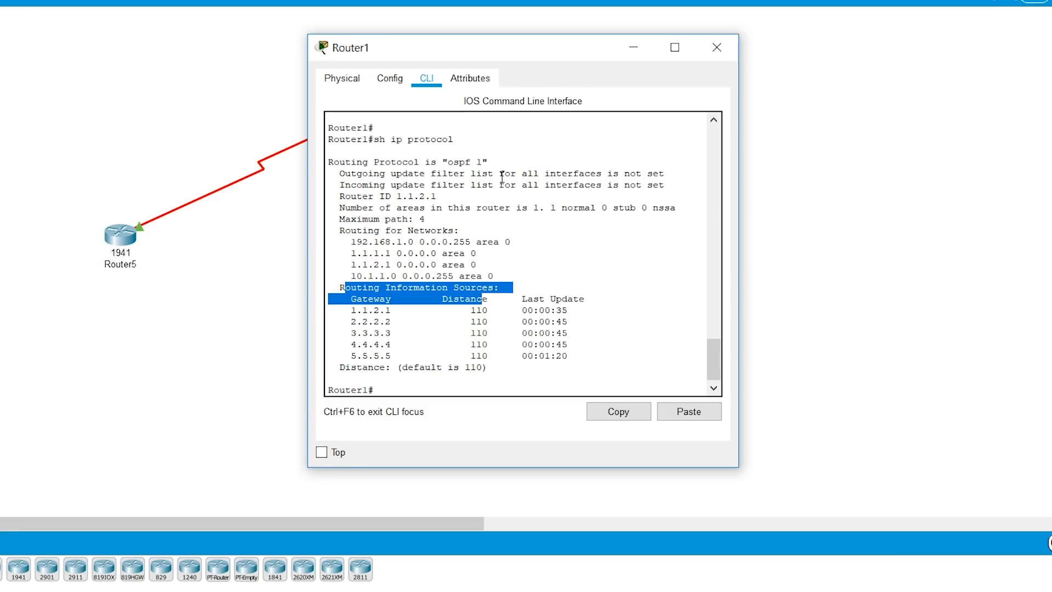
# Run 'sh ip ospf', highlight router ID 1.1.2.1, then start the next show command.
pyautogui.write('sh ip ospf')
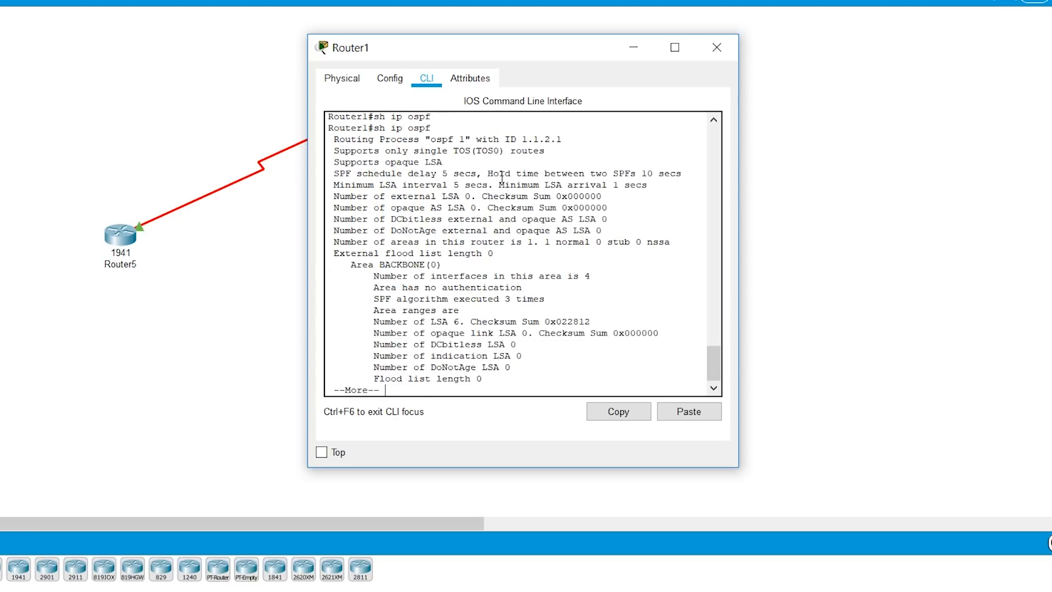
pyautogui.press('space')
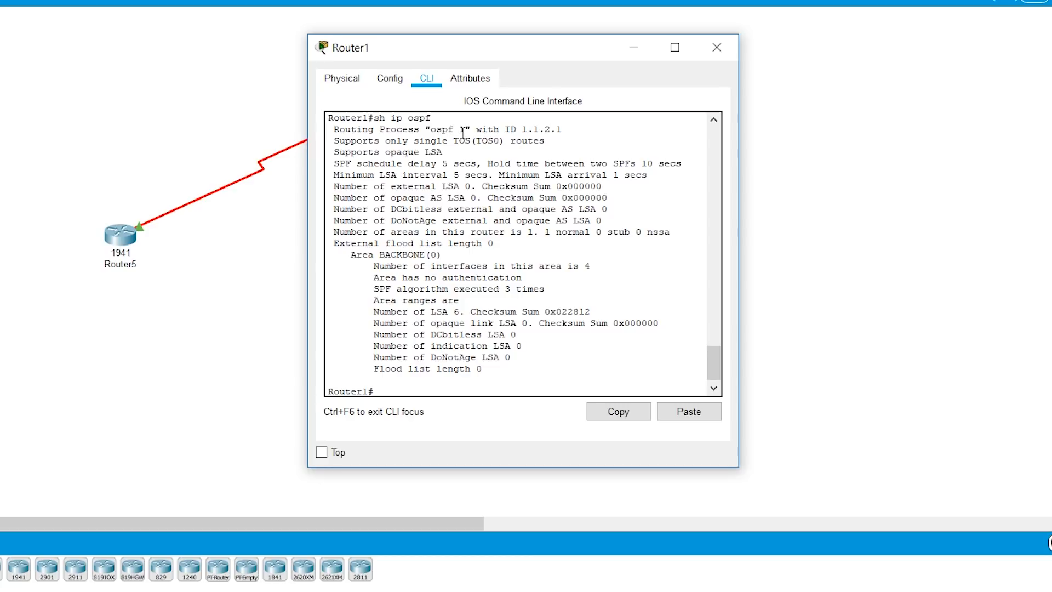
pyautogui.doubleClick(543, 129)
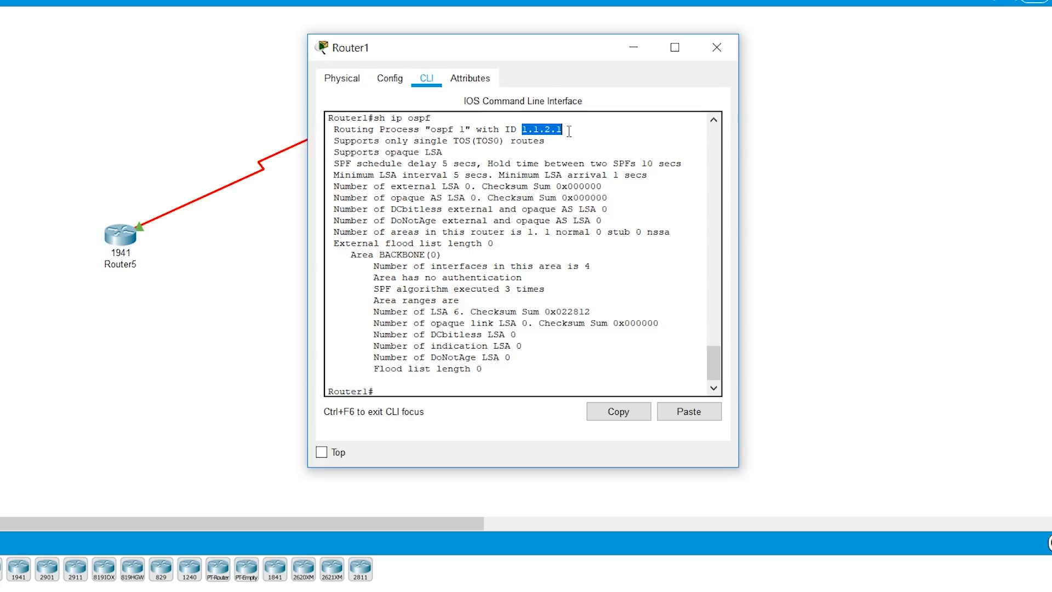
pyautogui.click(550, 129)
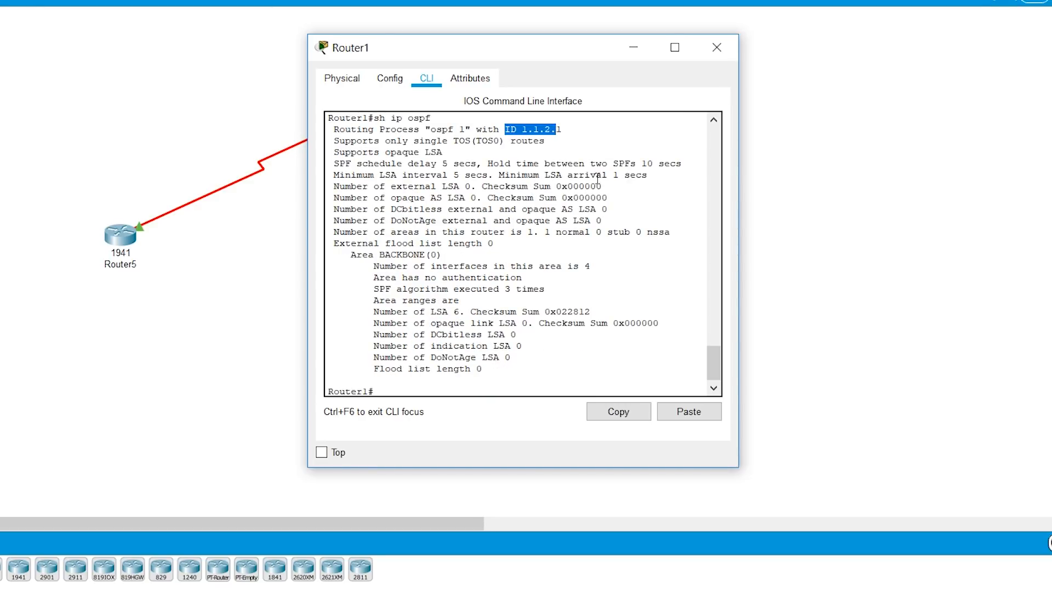
pyautogui.moveTo(400, 258)
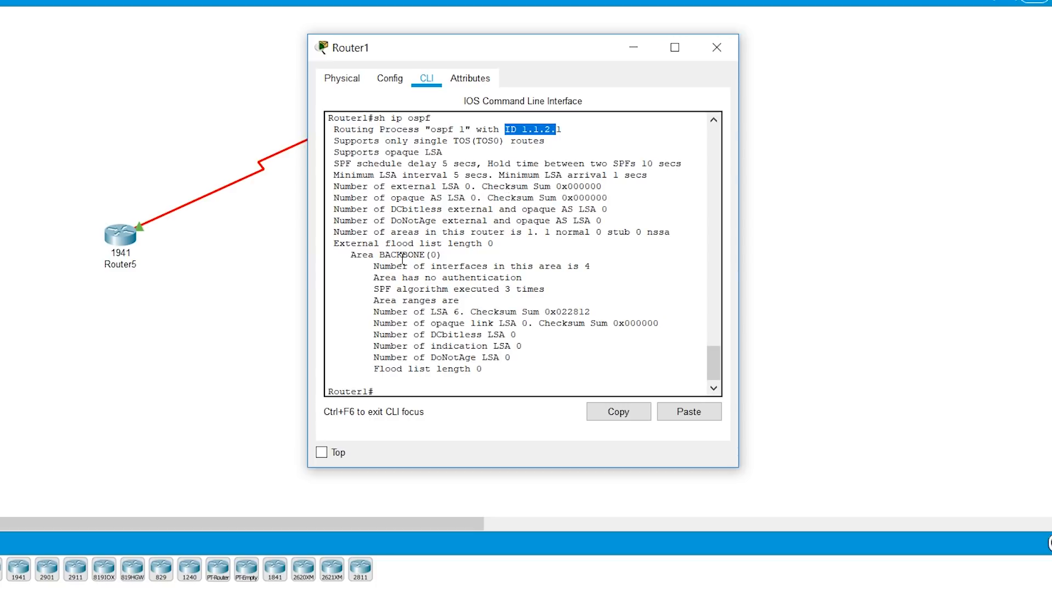
pyautogui.moveTo(395, 267)
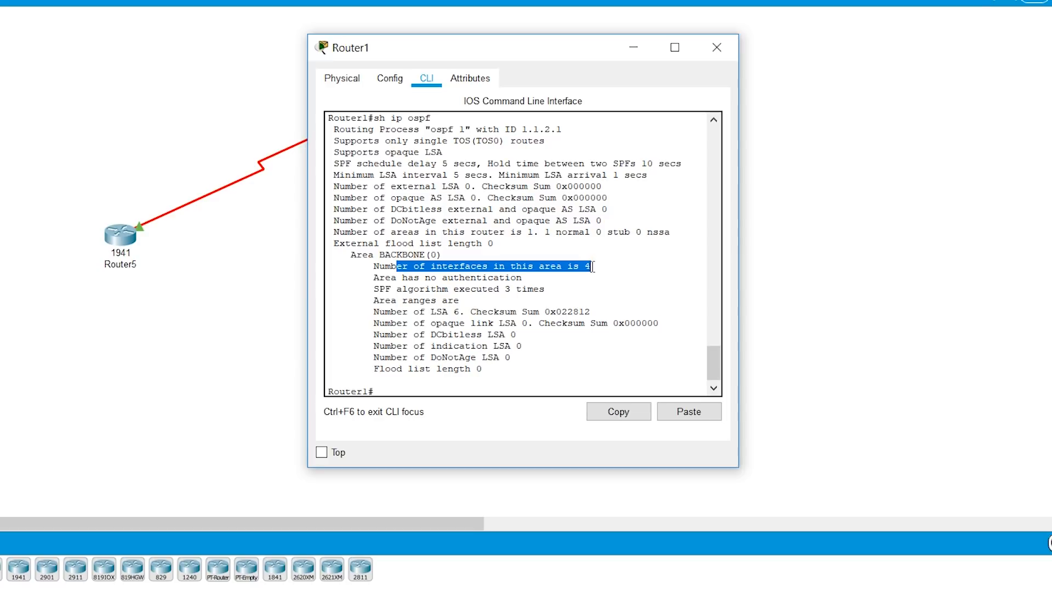
pyautogui.scroll(3)
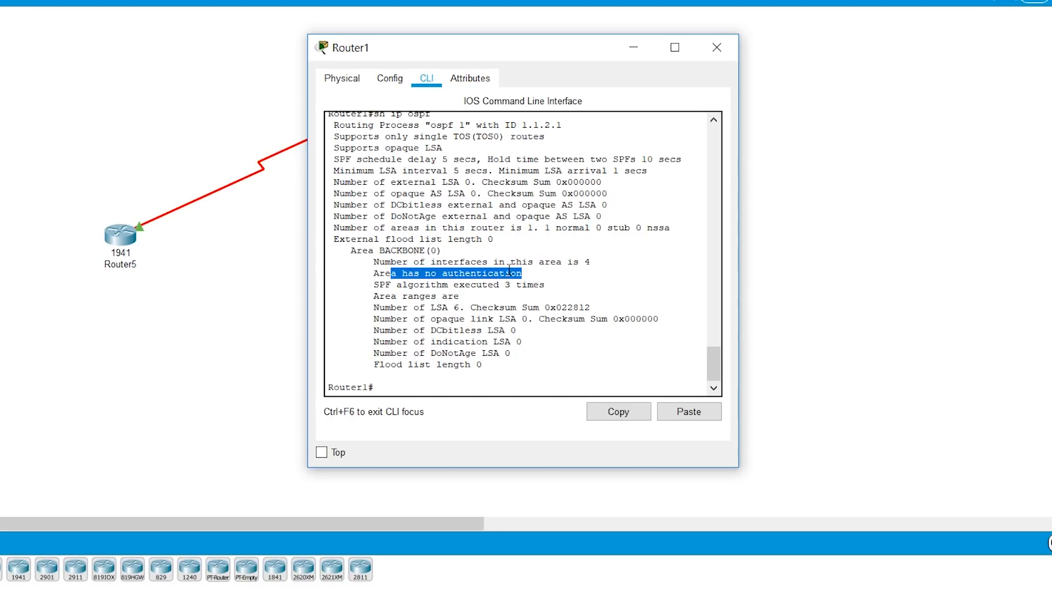
pyautogui.write('sh i')
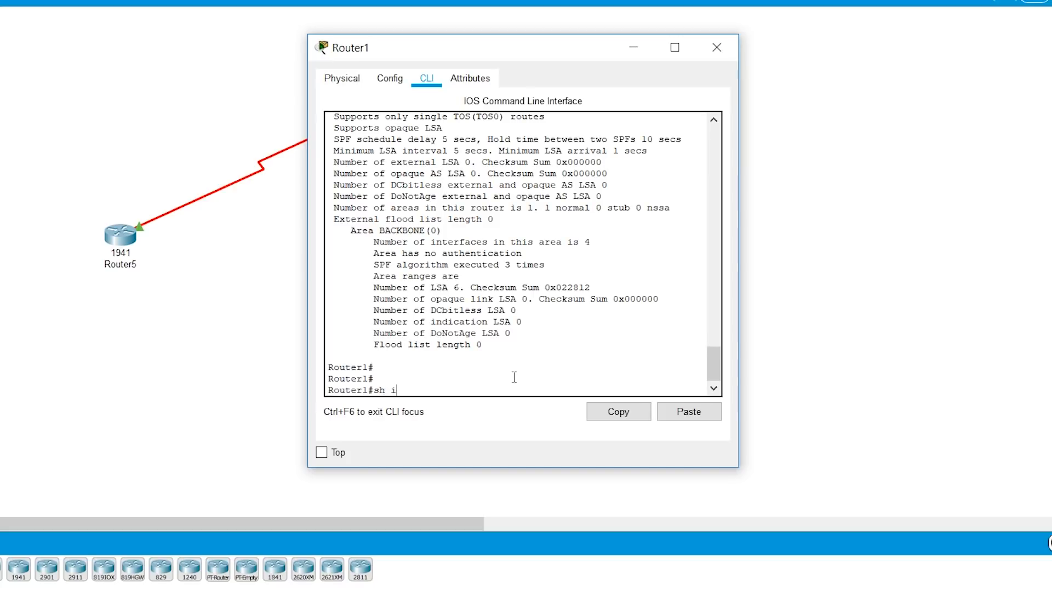
# Complete 'sh ip ospf interface' and highlight the Loopback0 and Loopback1 entries.
pyautogui.write('p ospf interface')
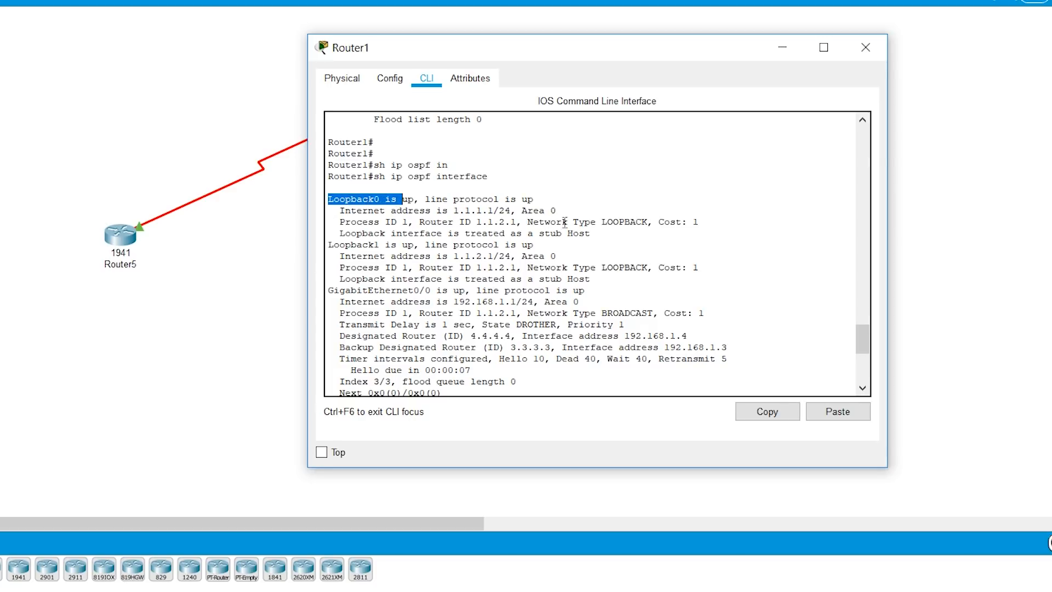
pyautogui.doubleClick(626, 222)
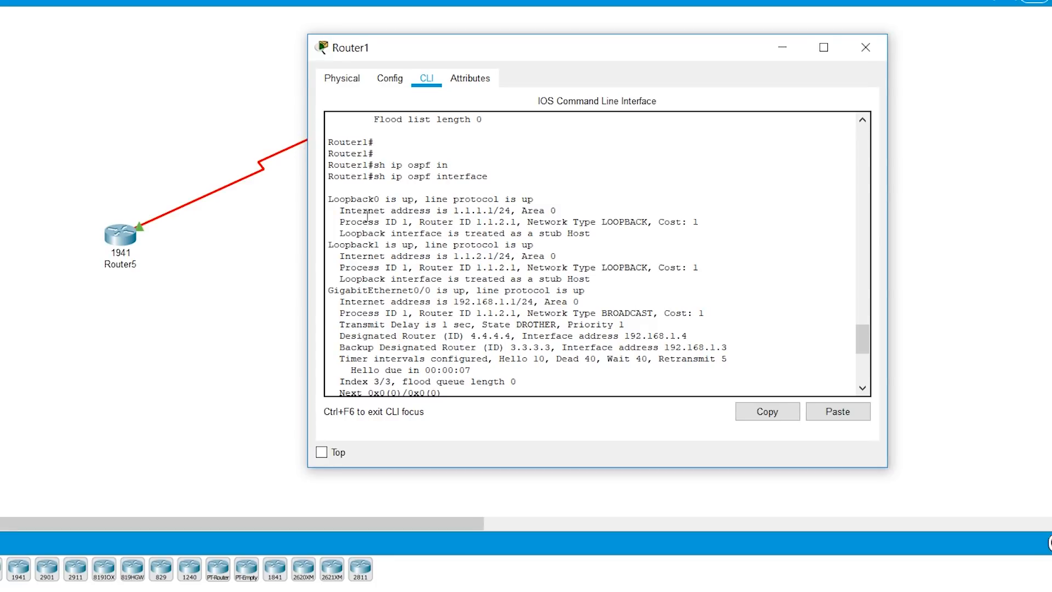
pyautogui.moveTo(367, 243)
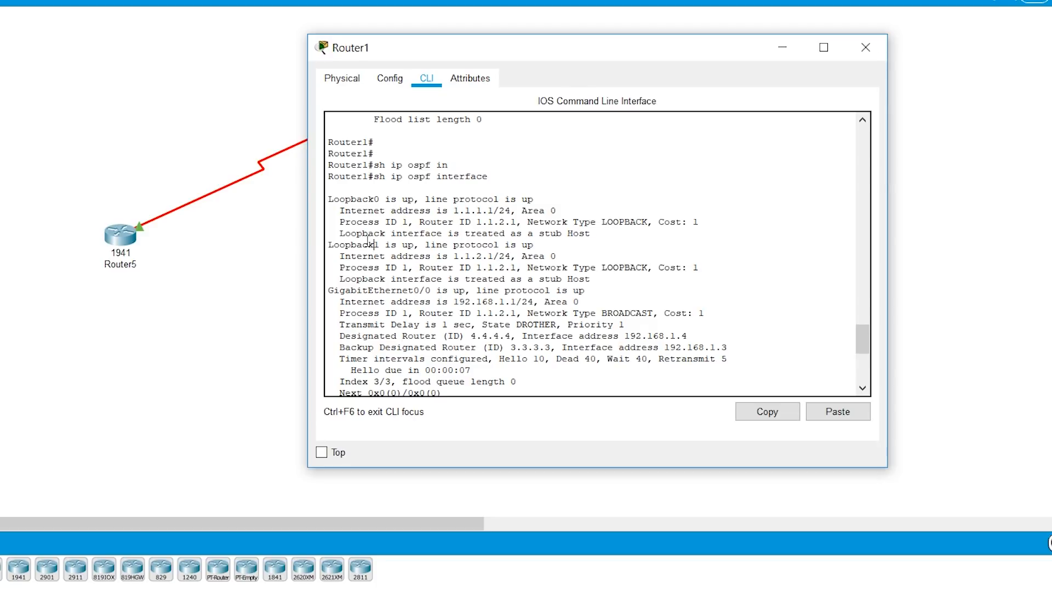
pyautogui.doubleClick(374, 199)
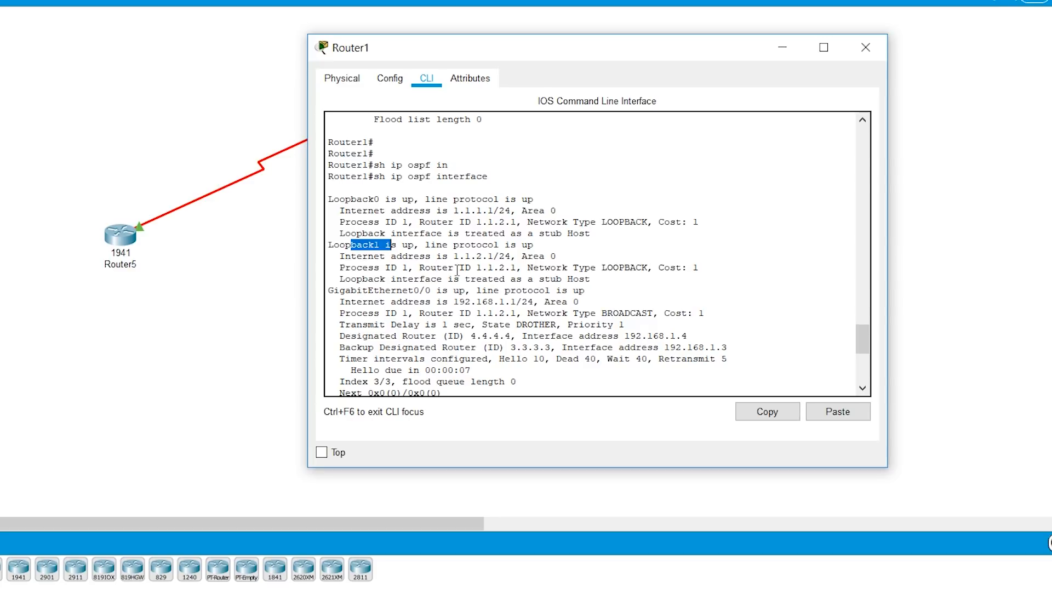
pyautogui.moveTo(474, 258)
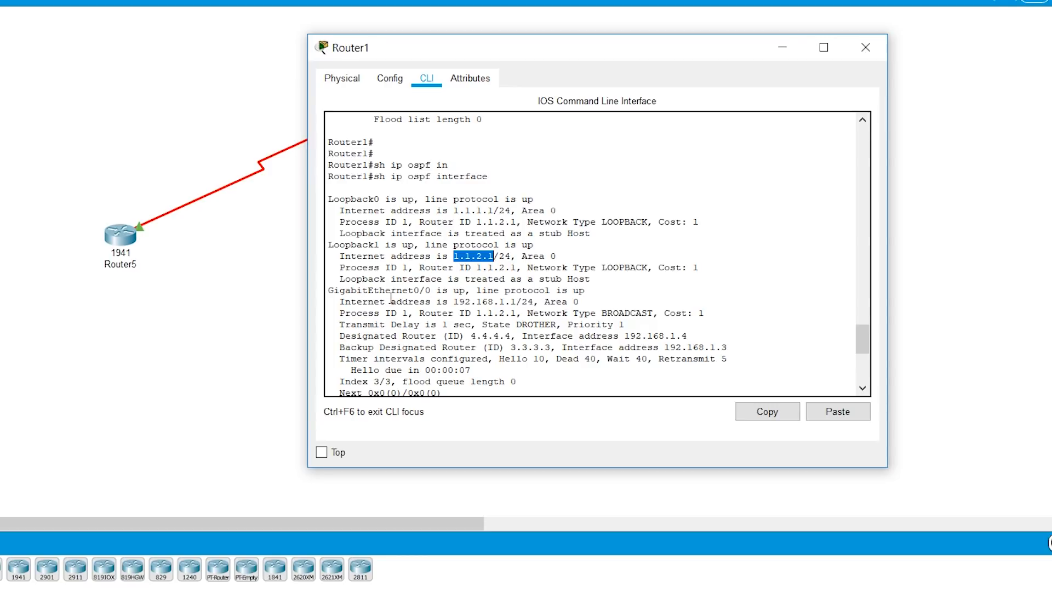
pyautogui.scroll(-3)
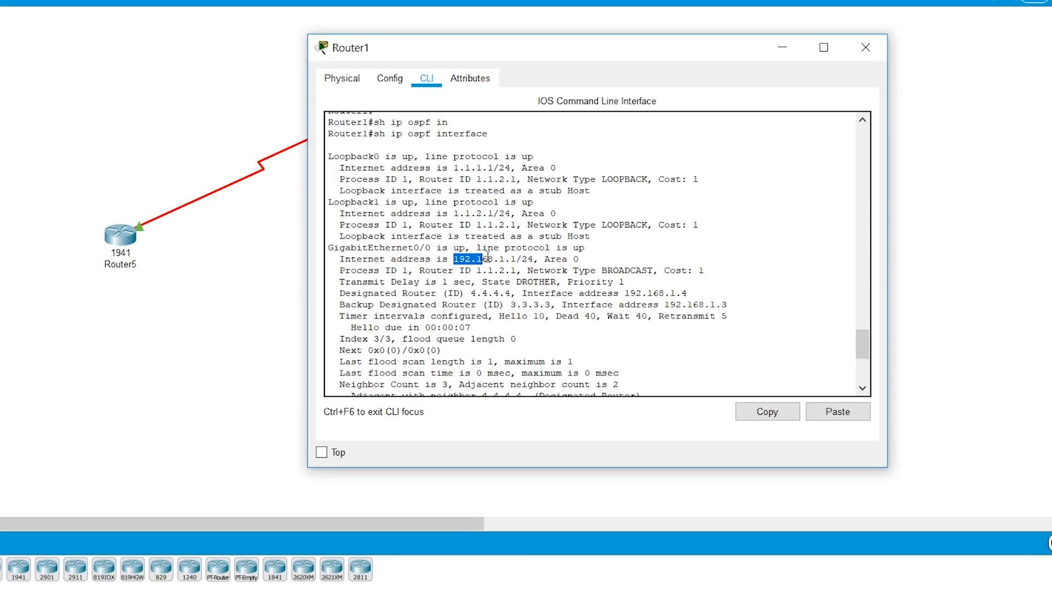
pyautogui.doubleClick(624, 270)
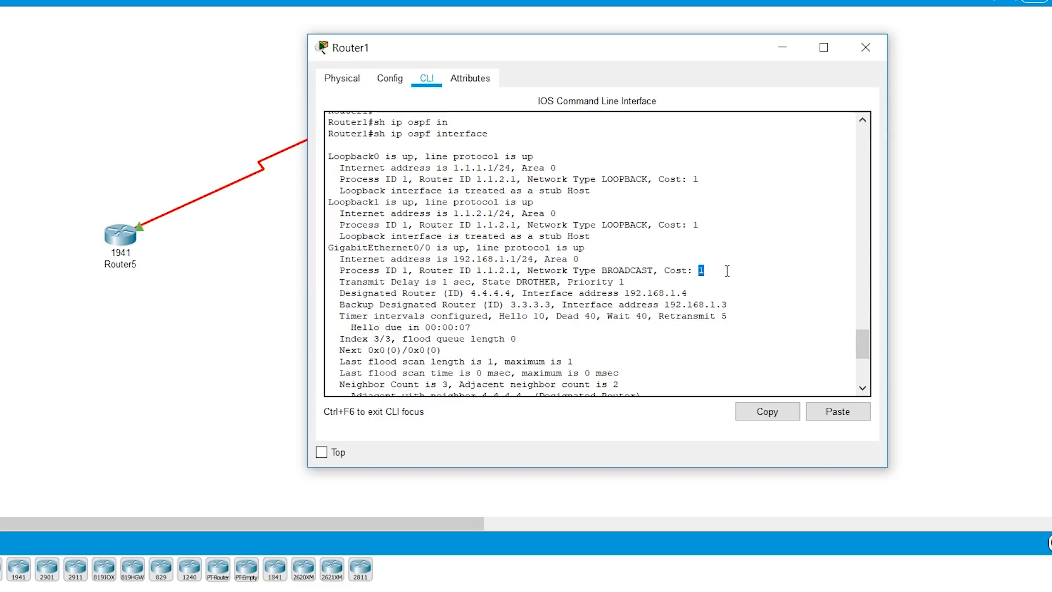
pyautogui.moveTo(432, 281)
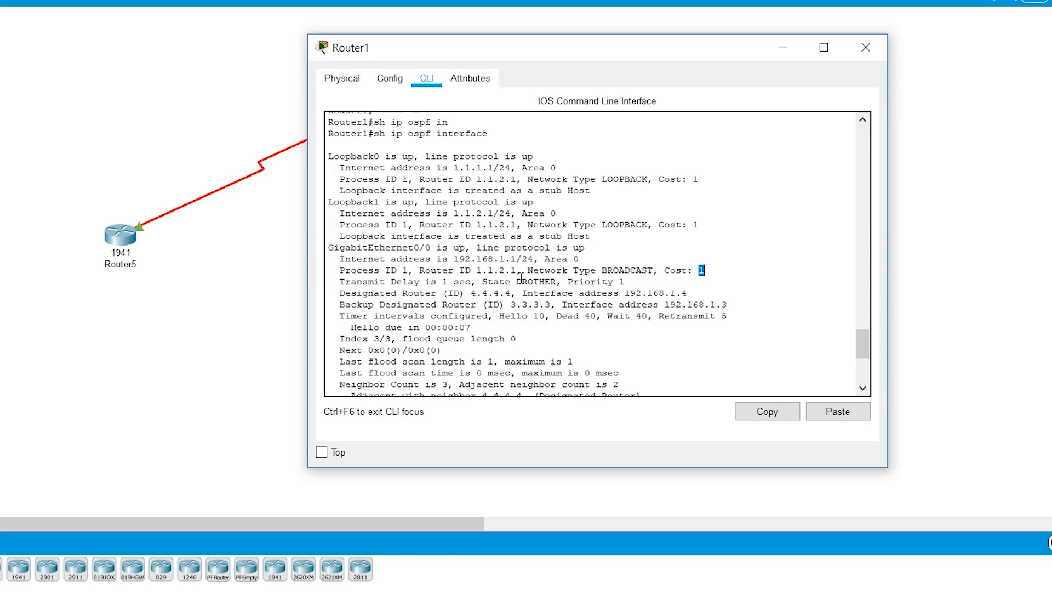
pyautogui.doubleClick(535, 281)
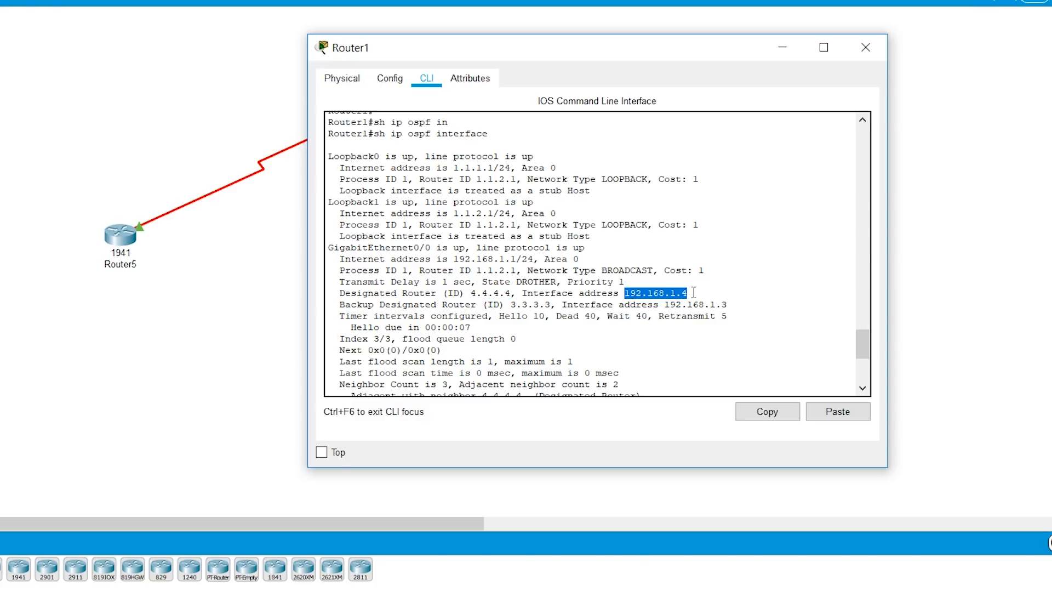
pyautogui.moveTo(410, 303)
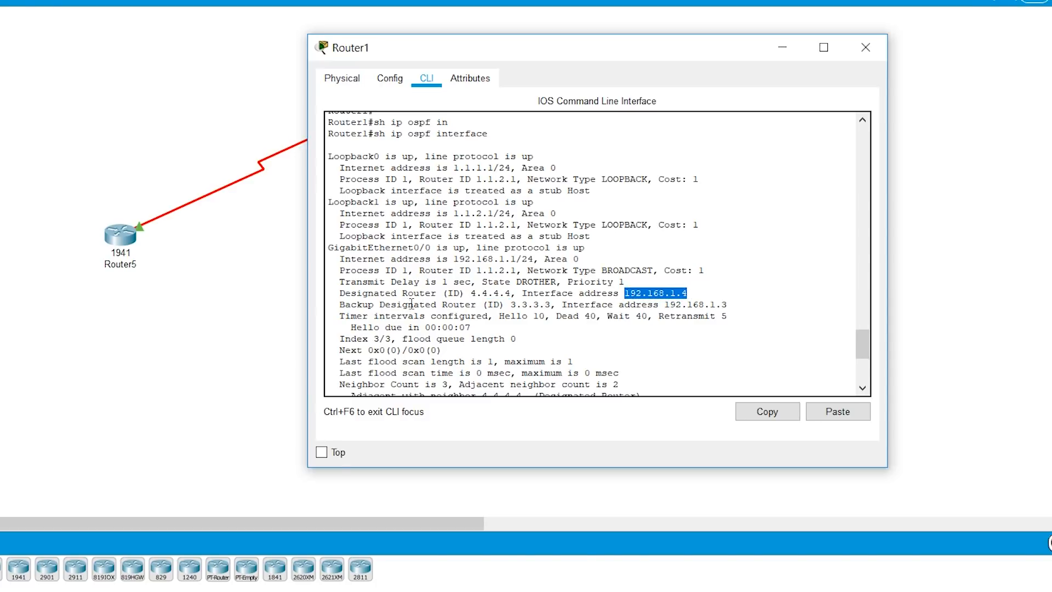
pyautogui.doubleClick(521, 305)
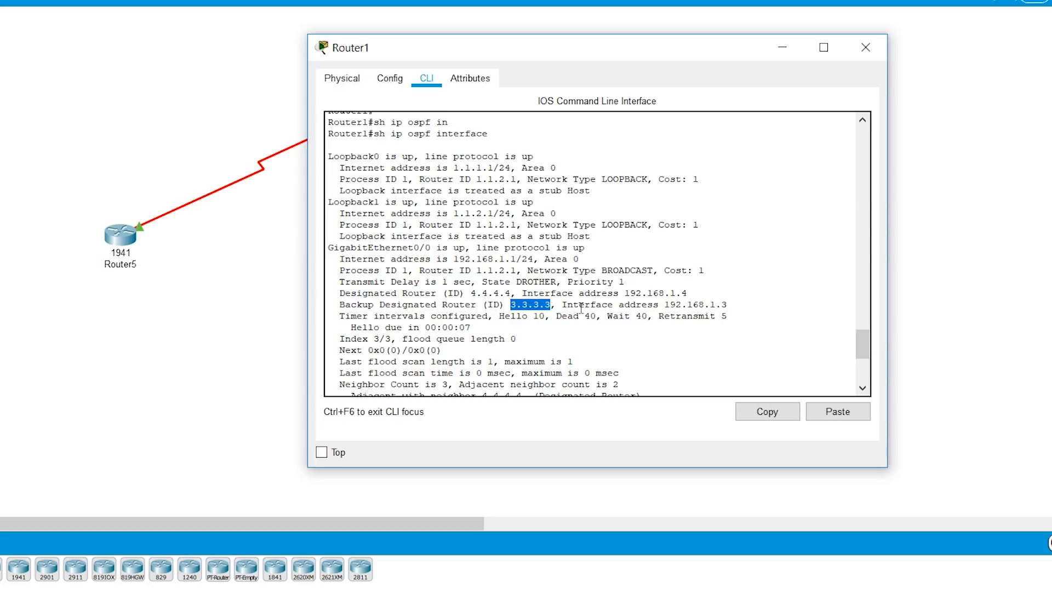
pyautogui.moveTo(669, 305)
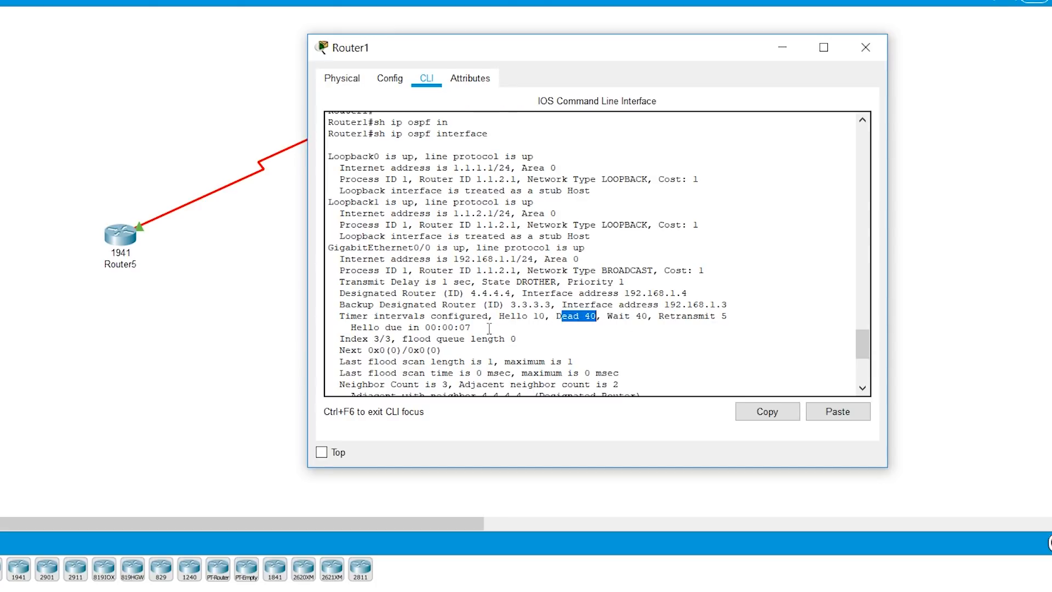
pyautogui.scroll(-3)
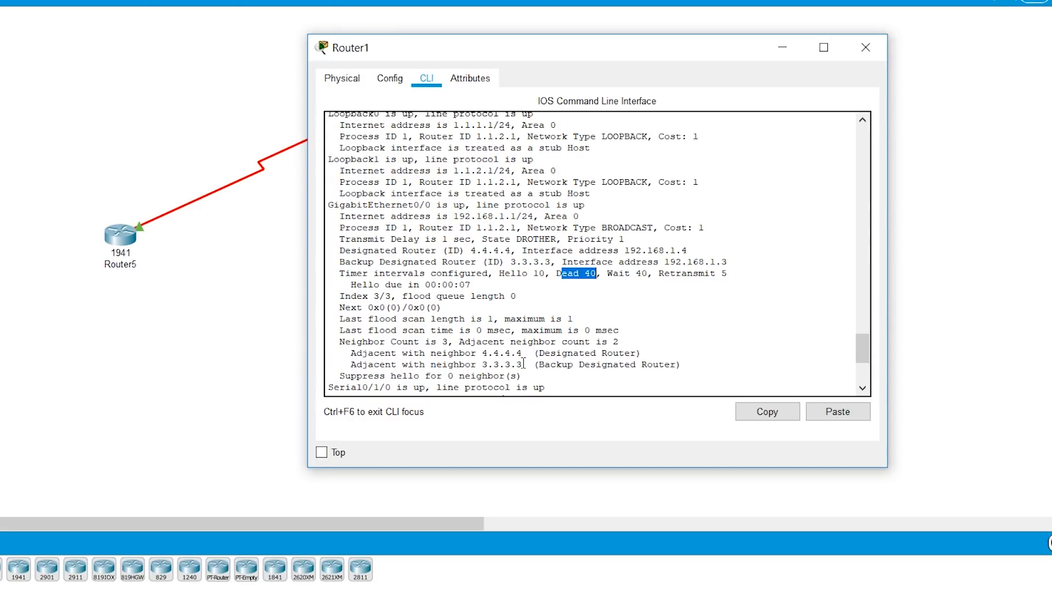
pyautogui.scroll(-3)
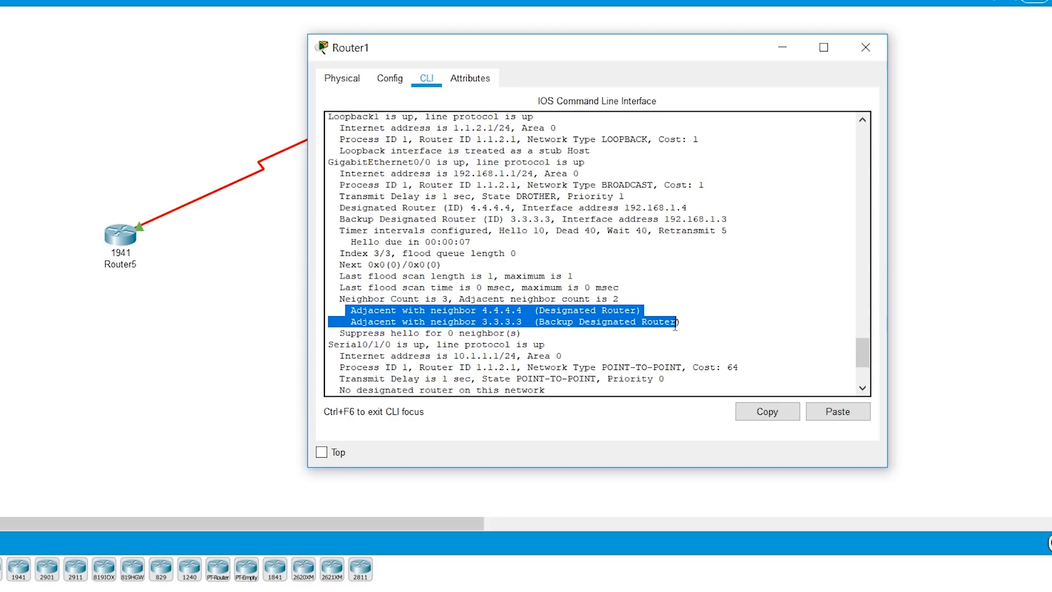
pyautogui.moveTo(696, 323)
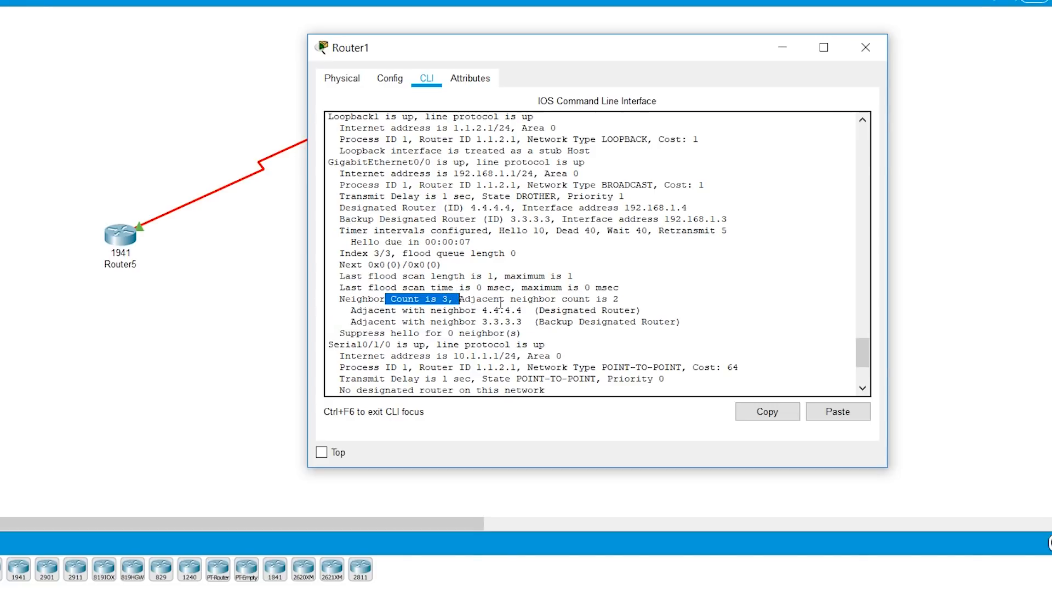
pyautogui.moveTo(421, 323)
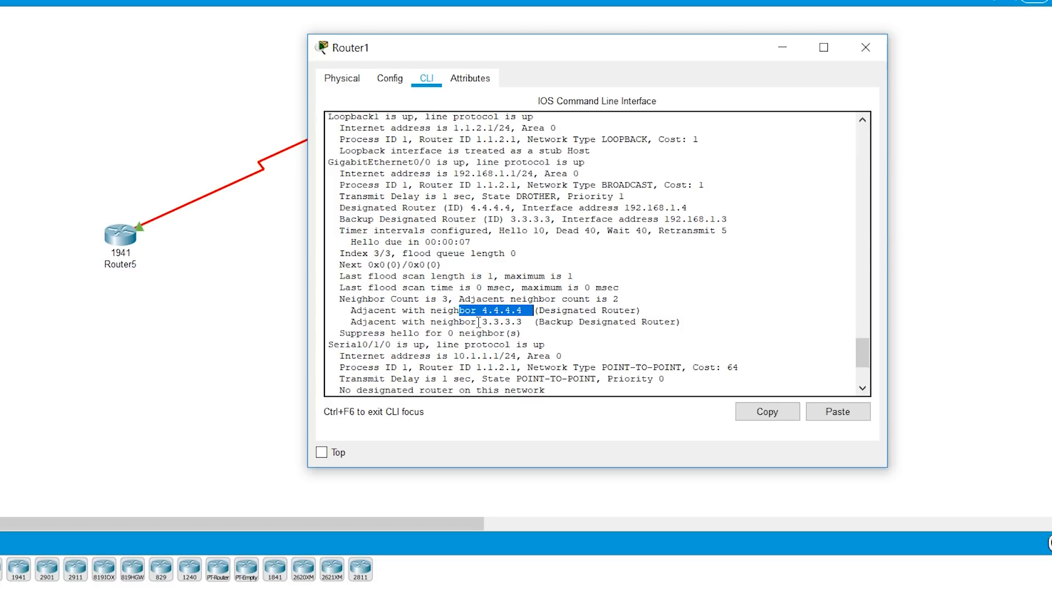
pyautogui.doubleClick(501, 321)
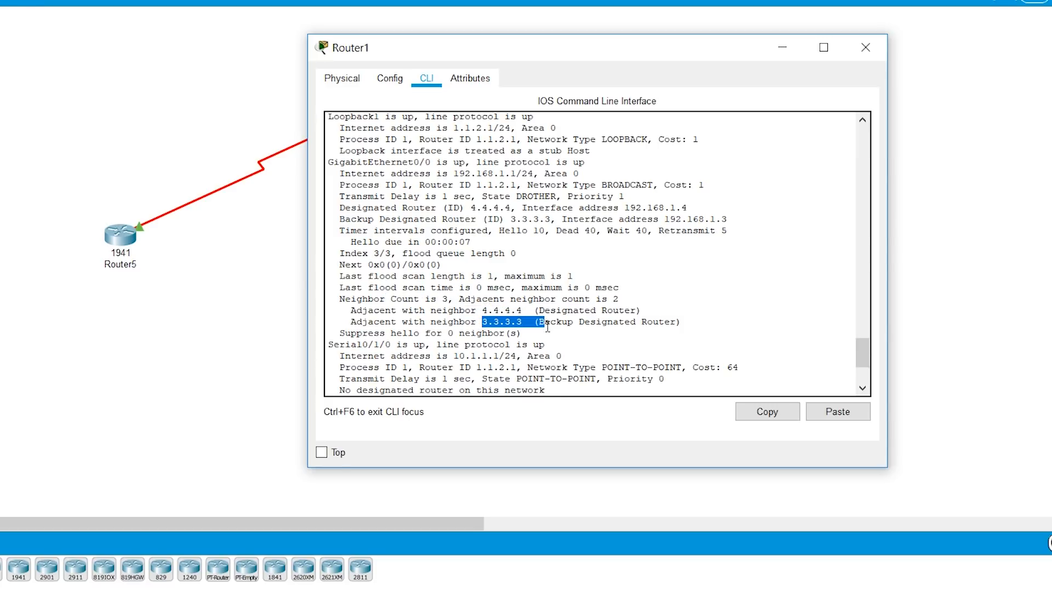
pyautogui.scroll(-3)
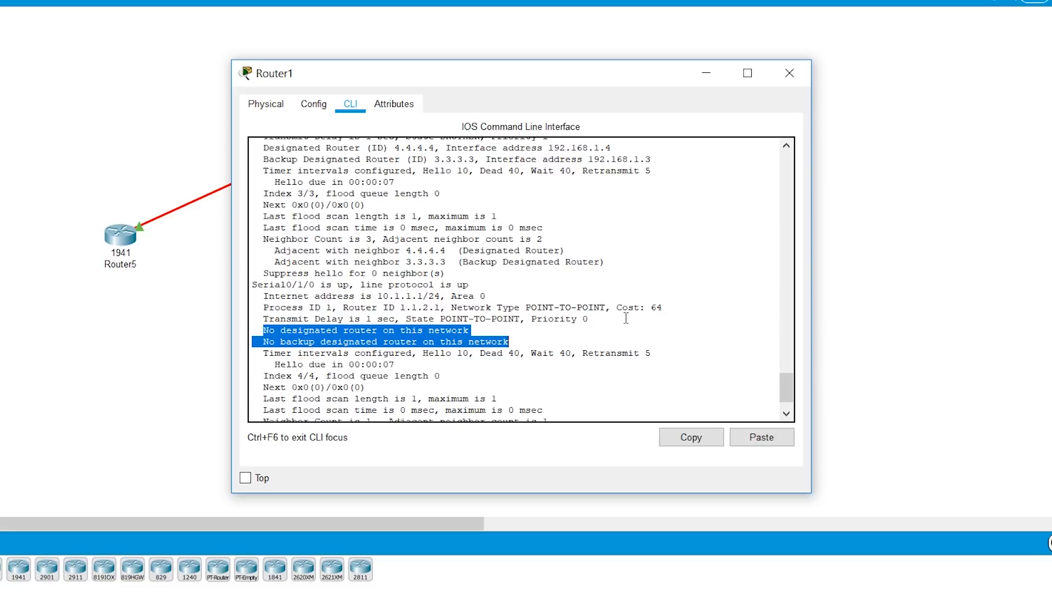
# Scroll the Serial0/1/0 output and highlight its Hello 10 and Dead 40 timers.
pyautogui.scroll(-3)
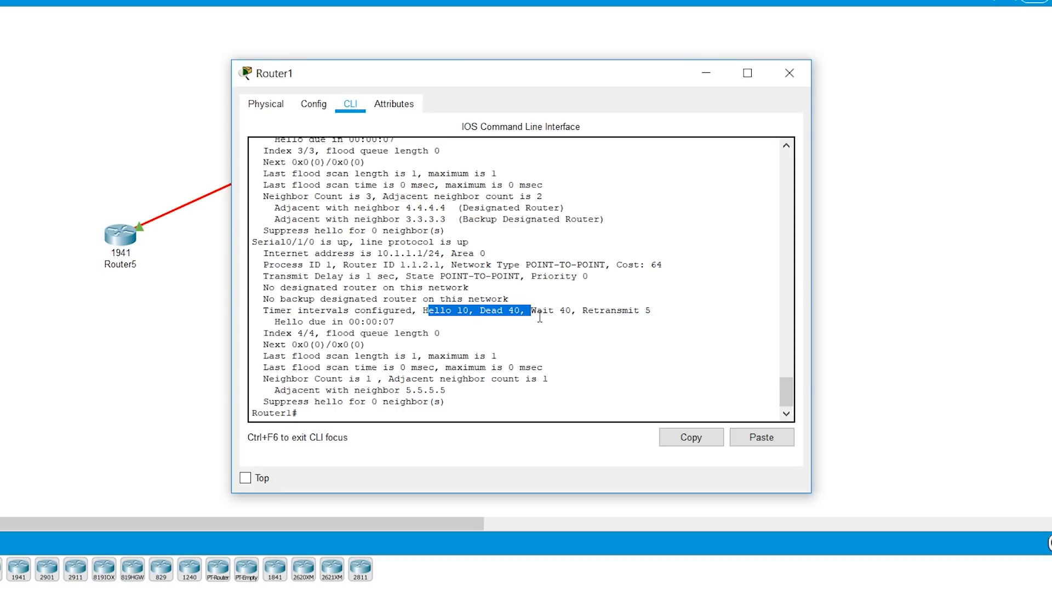
pyautogui.doubleClick(336, 389)
pyautogui.write('sh')
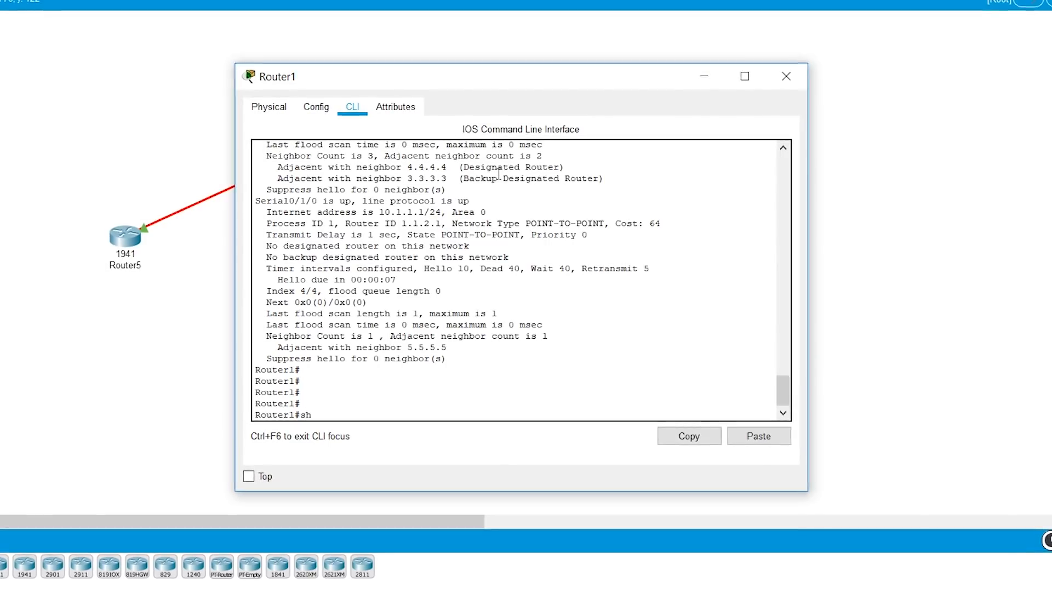
pyautogui.write('ip ospf neighbor')
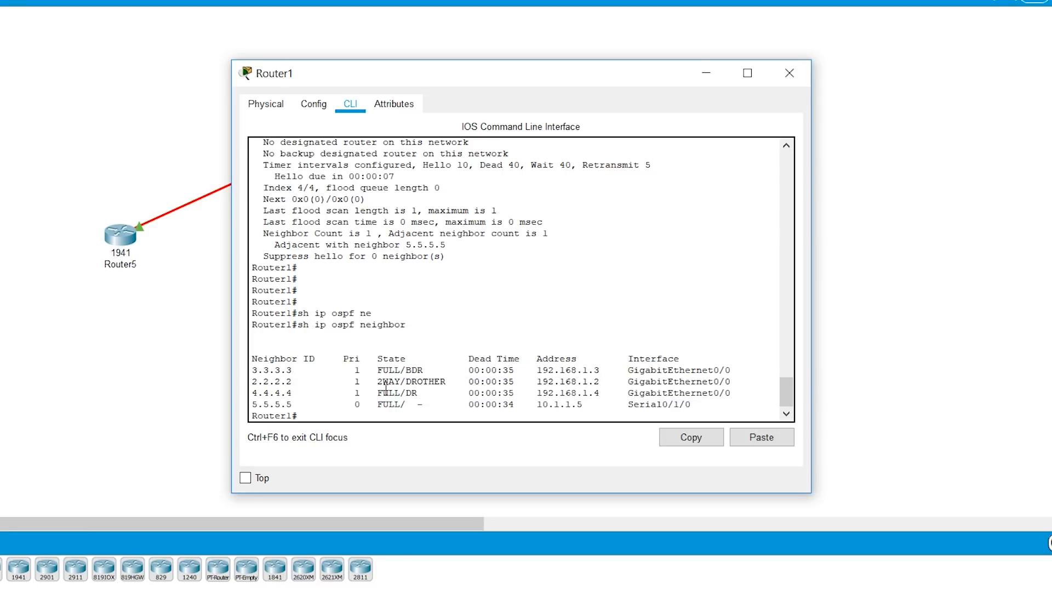
pyautogui.doubleClick(396, 370)
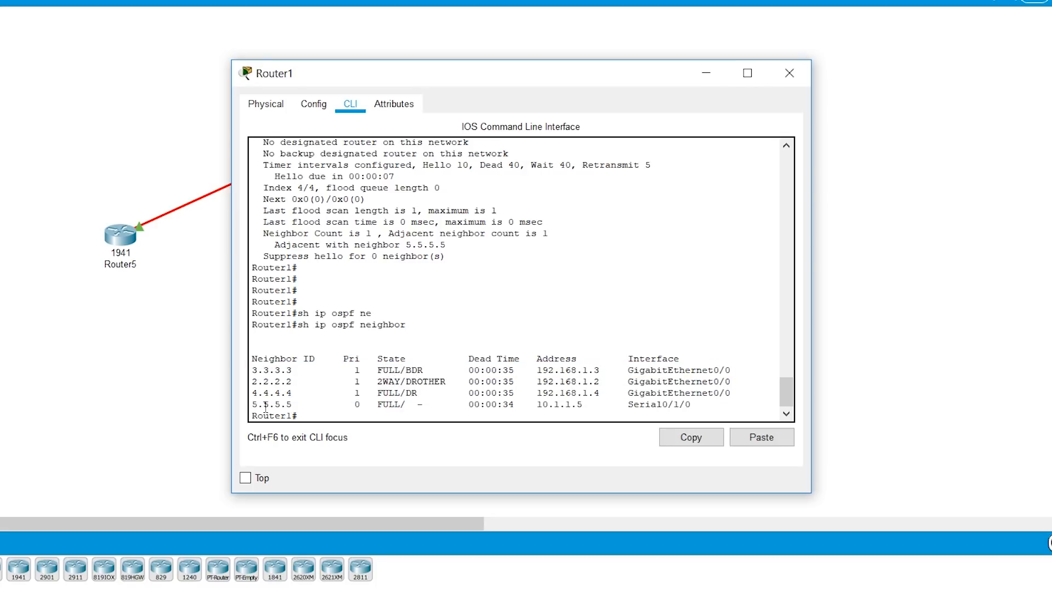
pyautogui.doubleClick(263, 404)
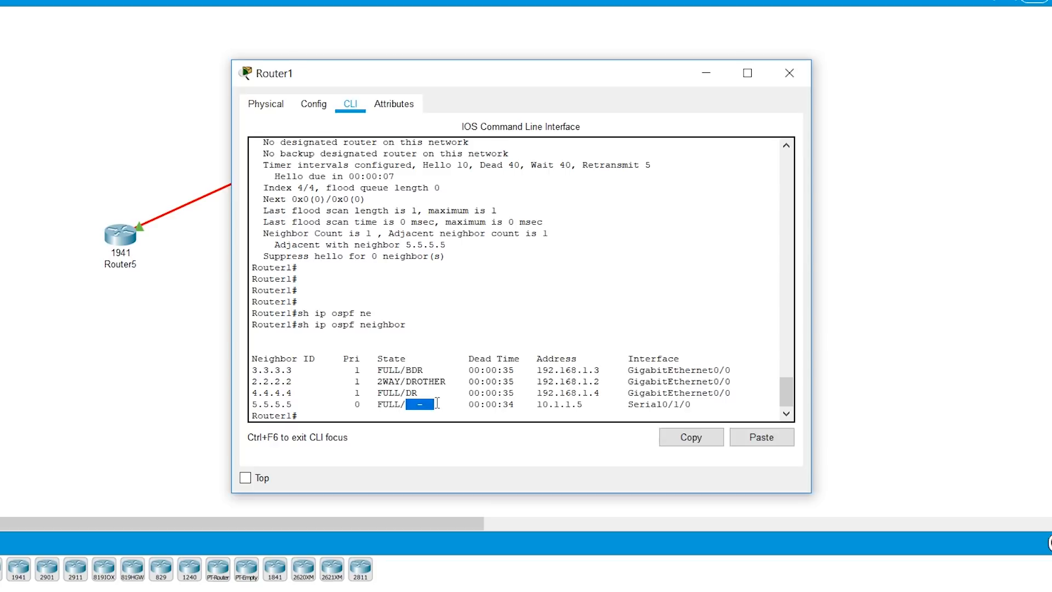
pyautogui.moveTo(293, 413)
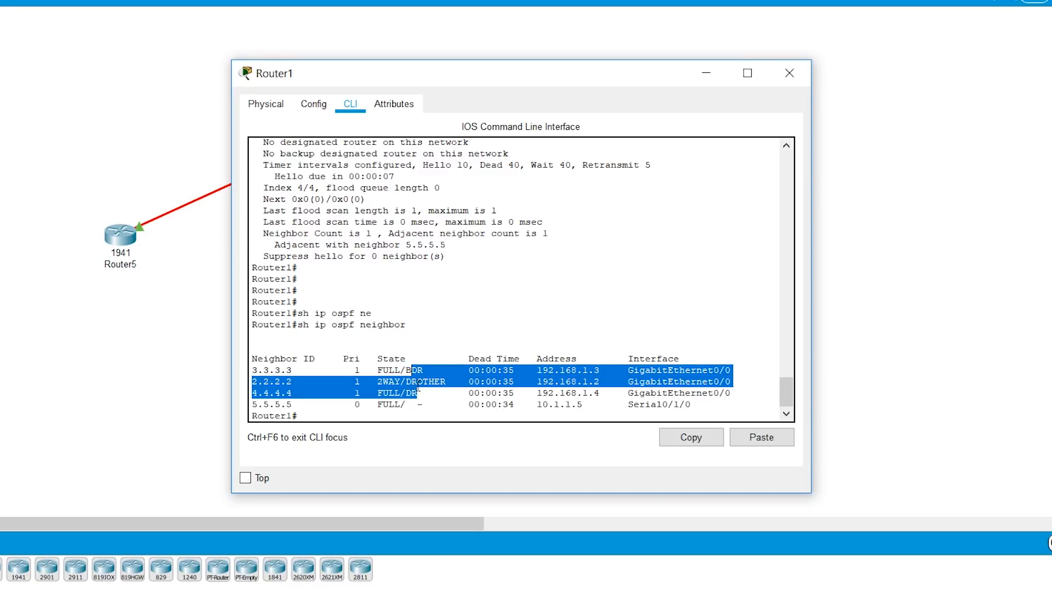
pyautogui.click(486, 394)
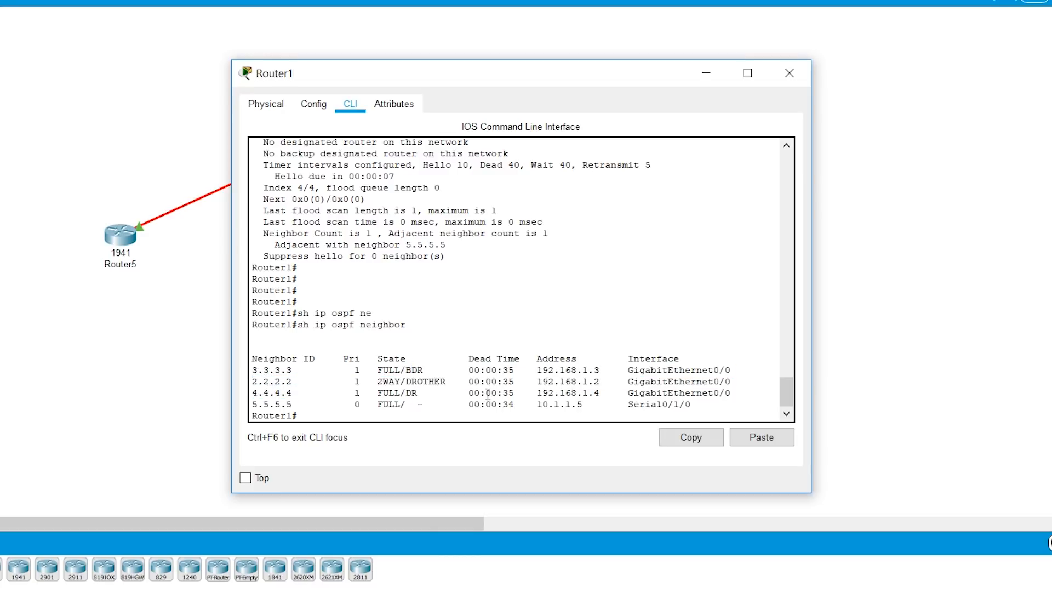
pyautogui.doubleClick(386, 370)
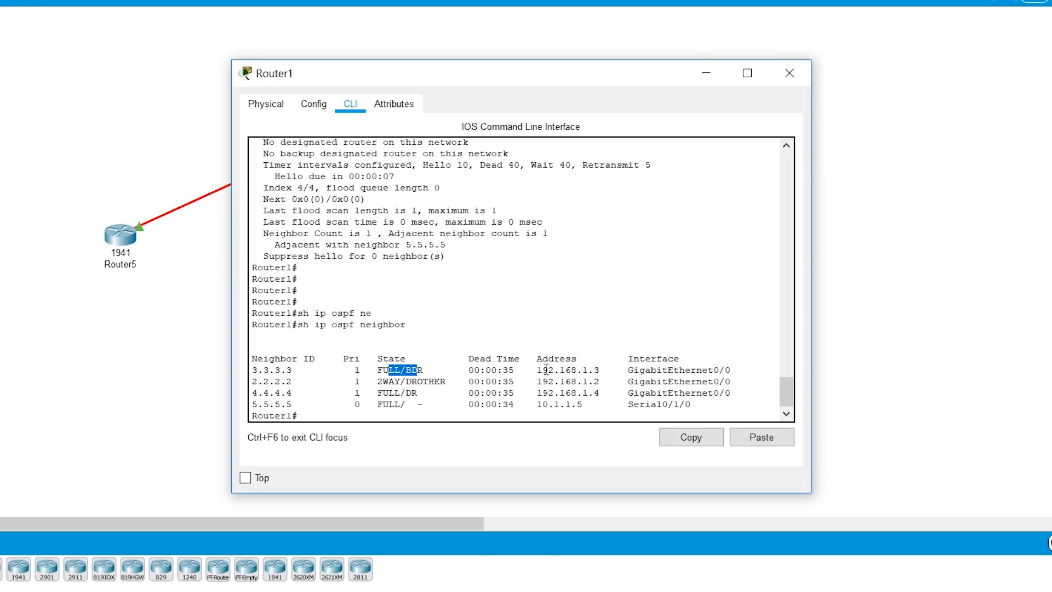
pyautogui.doubleClick(568, 370)
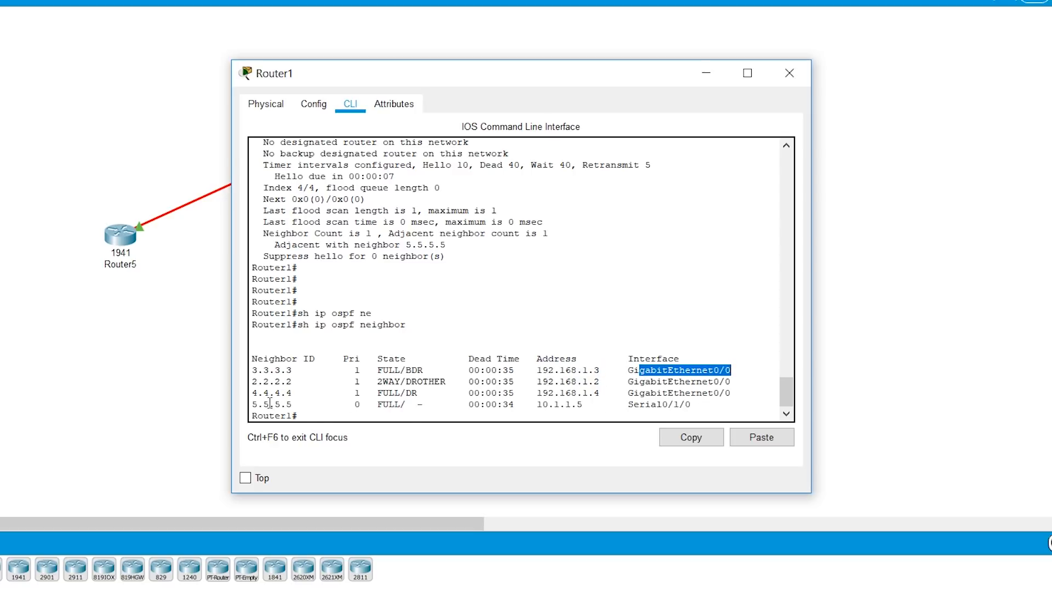
pyautogui.doubleClick(268, 404)
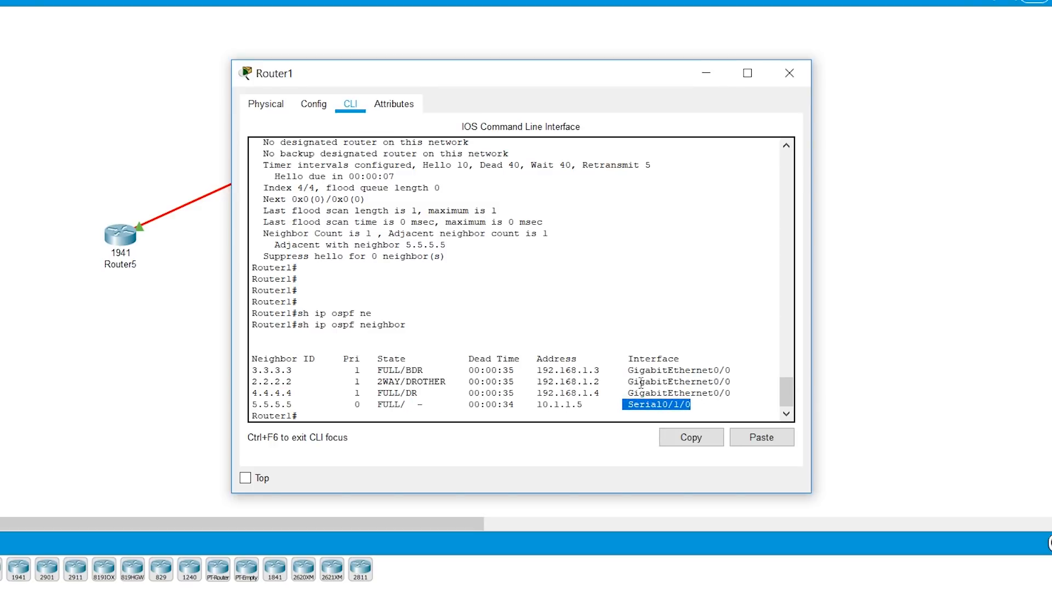
pyautogui.write('sh i')
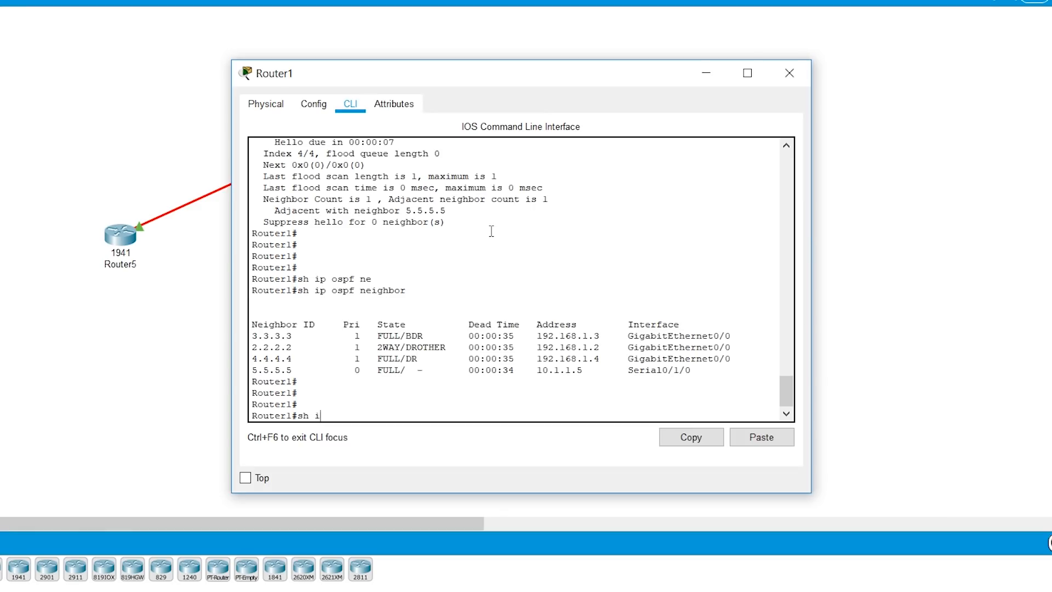
# Run 'sh ip ospf database' to list area 0 router and network link states.
pyautogui.write('p ospf dat')
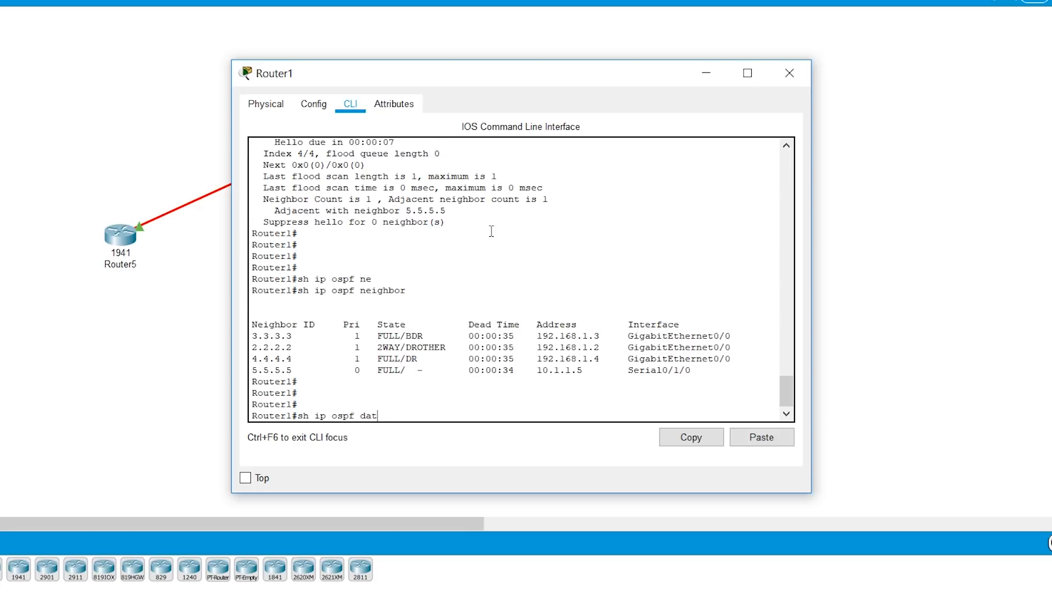
pyautogui.press('Return')
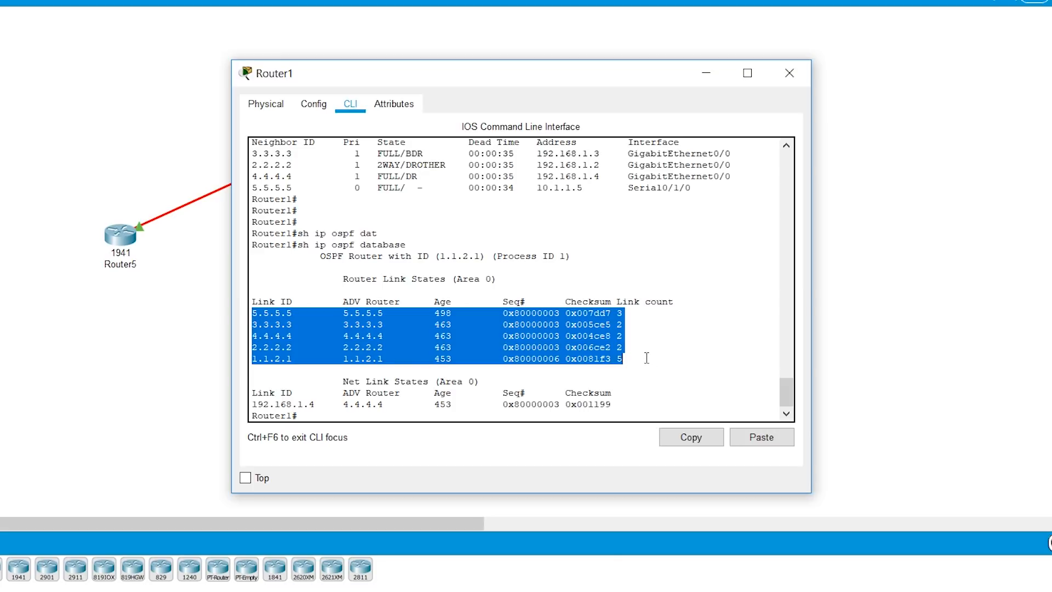
pyautogui.moveTo(333, 334)
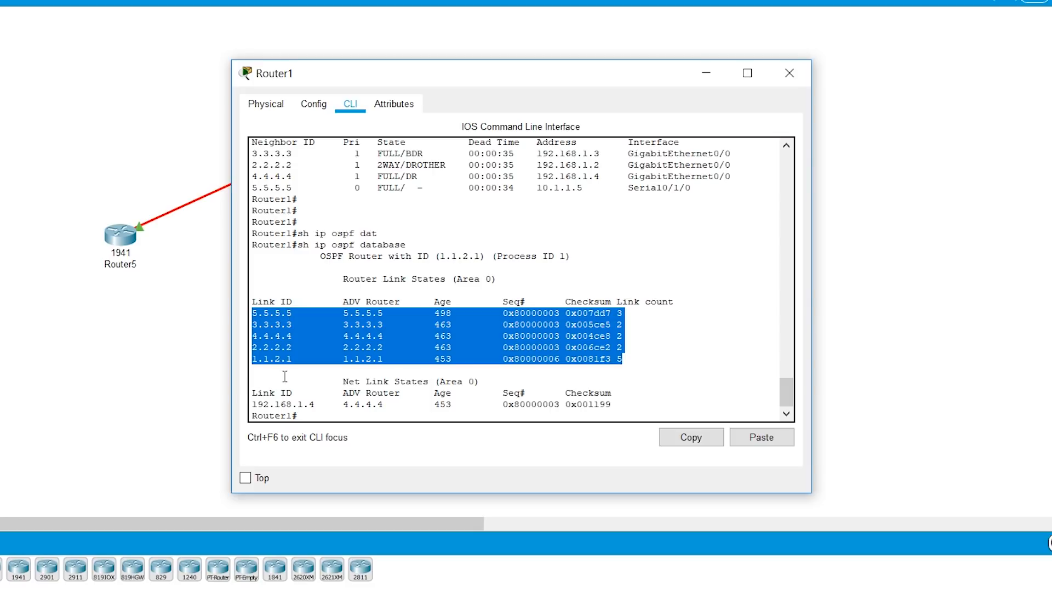
pyautogui.moveTo(305, 322)
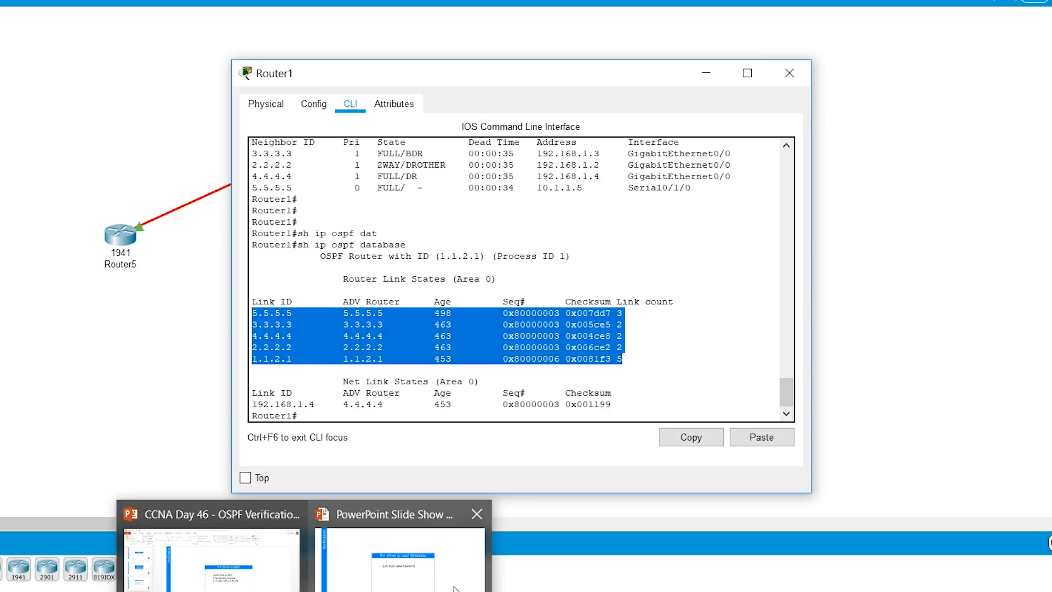
# Switch to the OSPF lab window showing the topology and its three ping tasks.
pyautogui.click(789, 73)
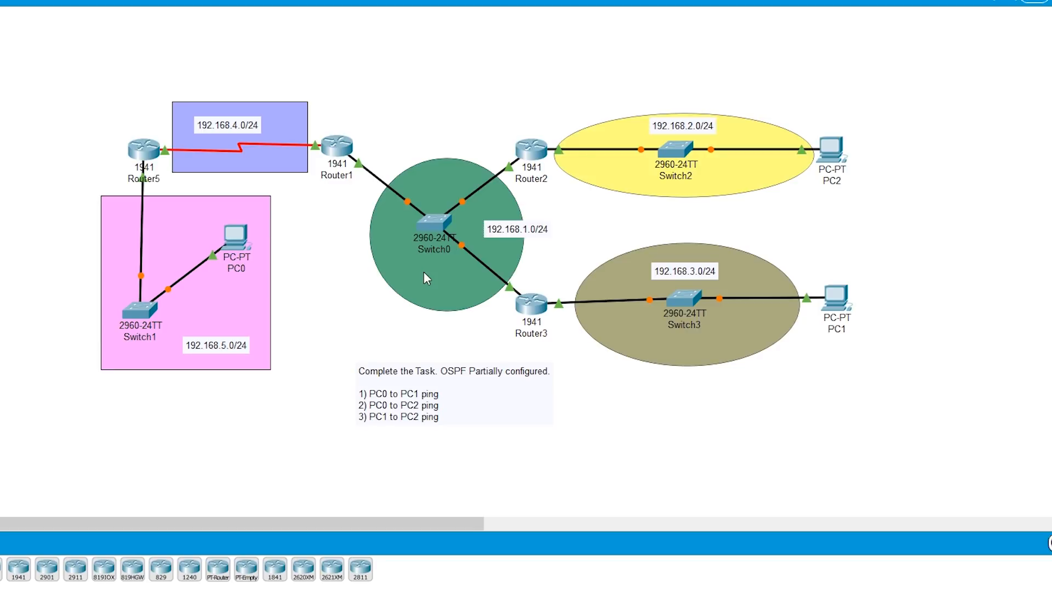
pyautogui.moveTo(418, 287)
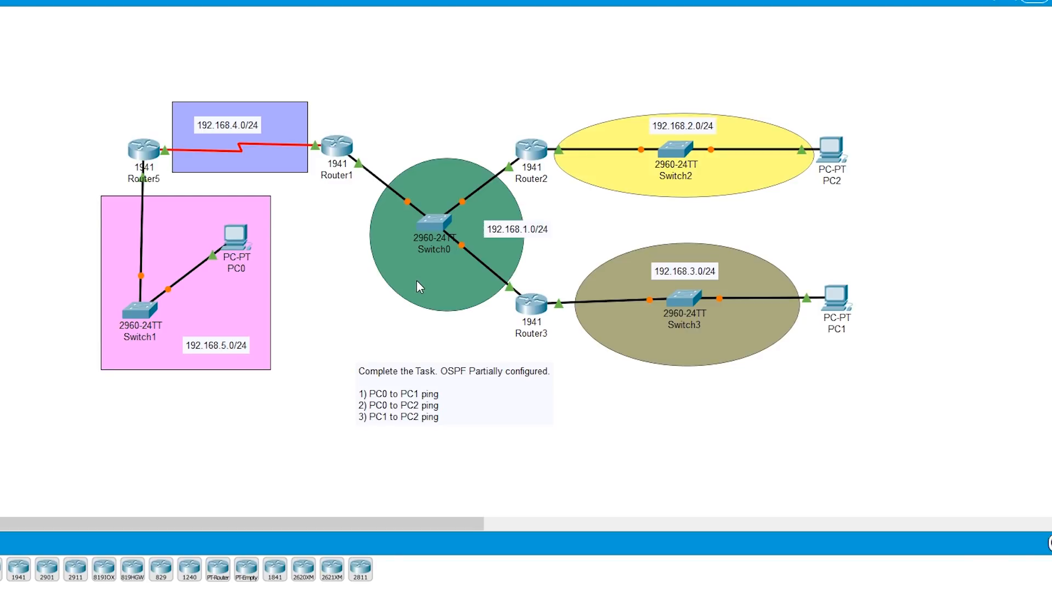
pyautogui.moveTo(380, 296)
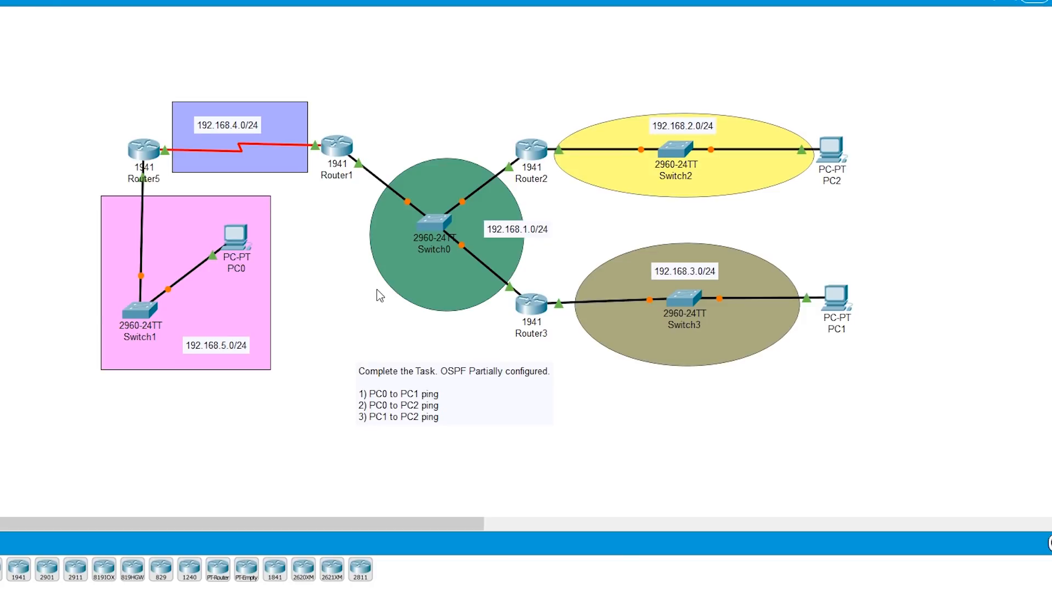
pyautogui.moveTo(374, 289)
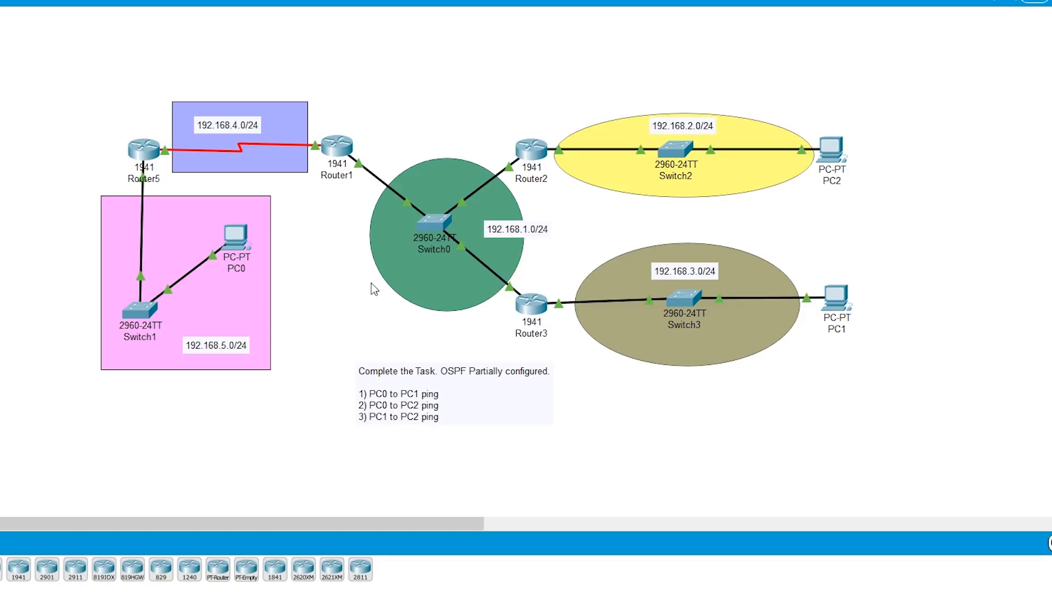
pyautogui.moveTo(268, 293)
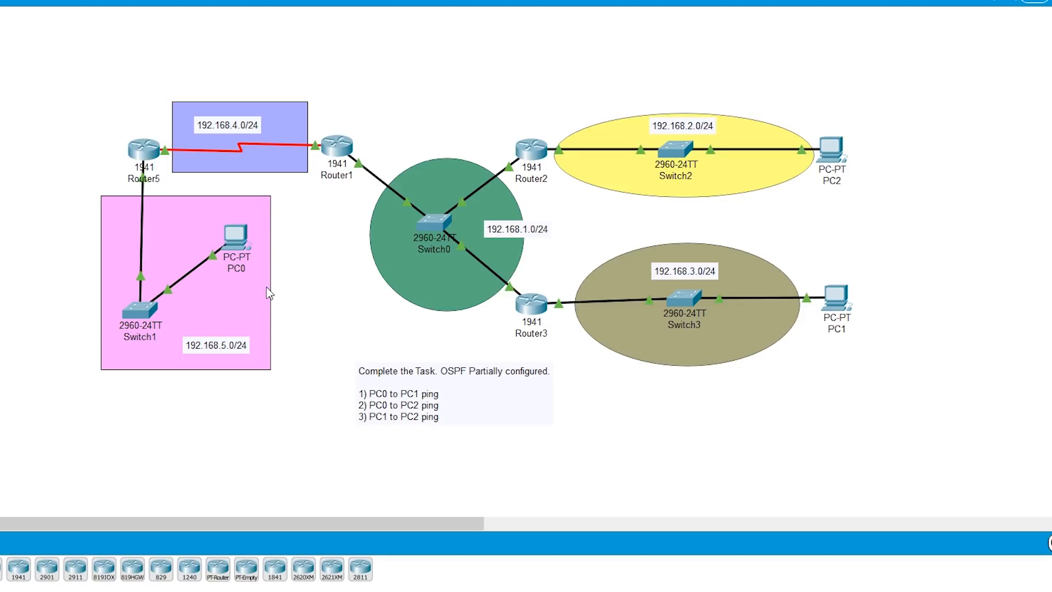
pyautogui.moveTo(245, 269)
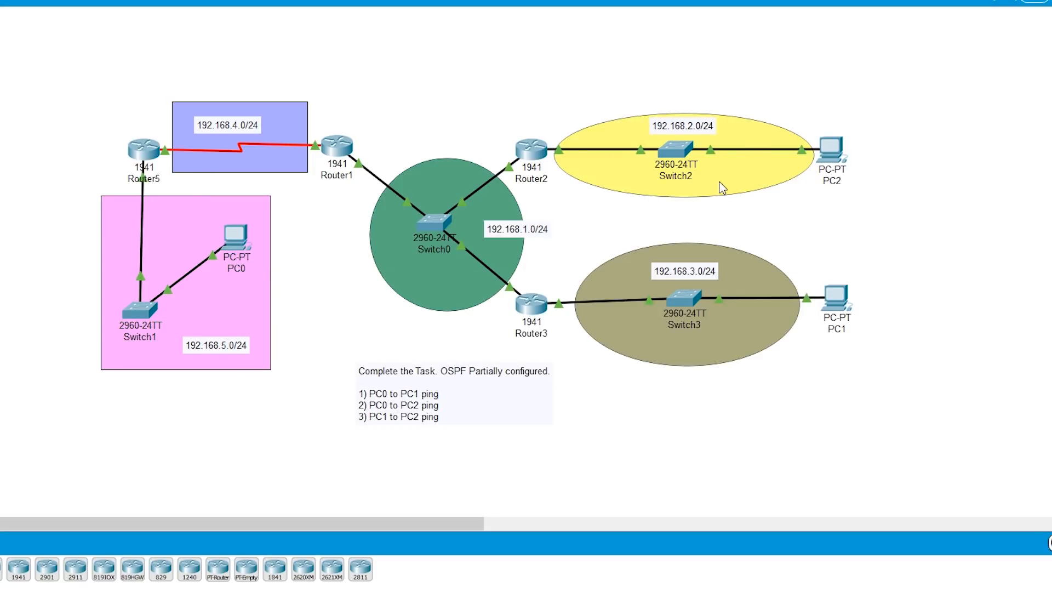
pyautogui.moveTo(185, 170)
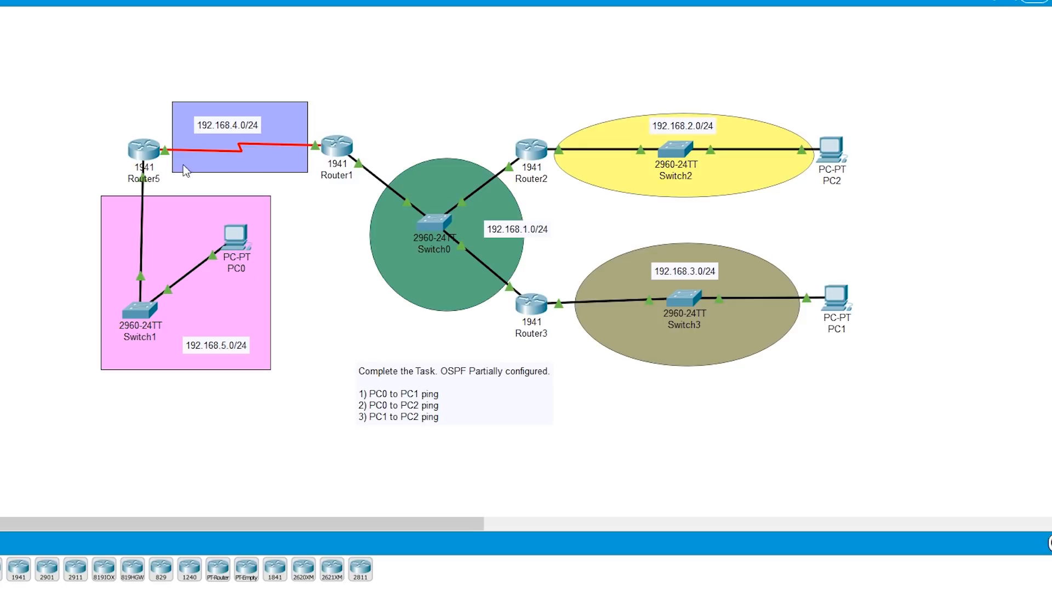
pyautogui.moveTo(852, 334)
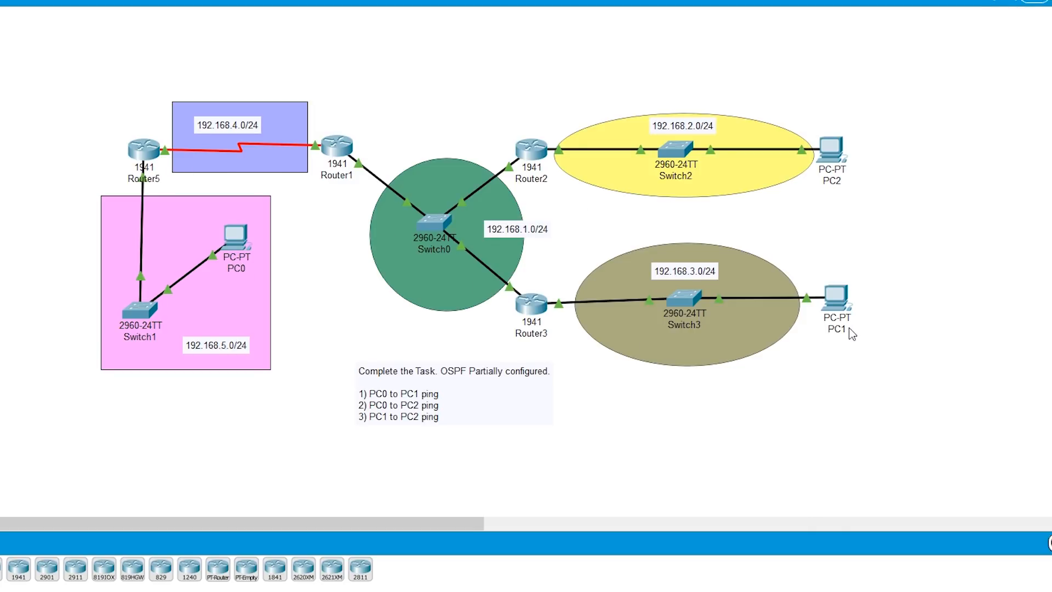
pyautogui.moveTo(825, 212)
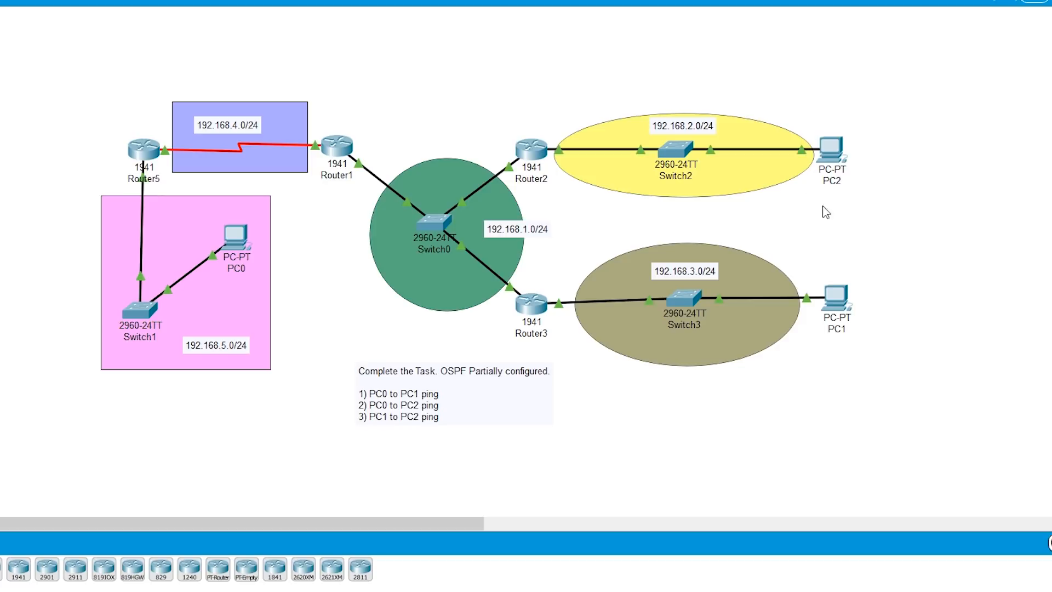
pyautogui.moveTo(467, 376)
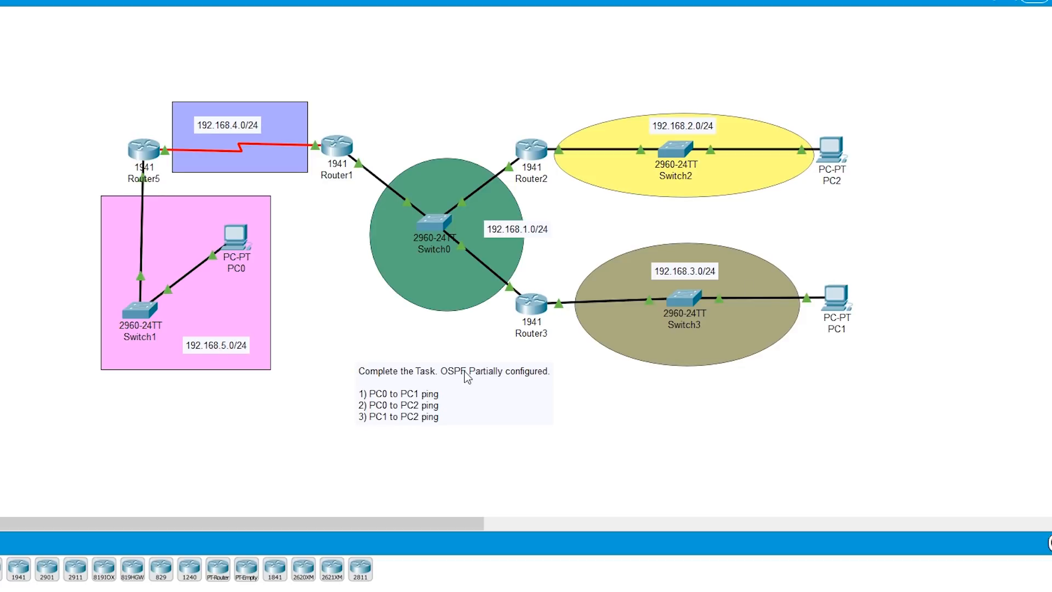
pyautogui.moveTo(537, 293)
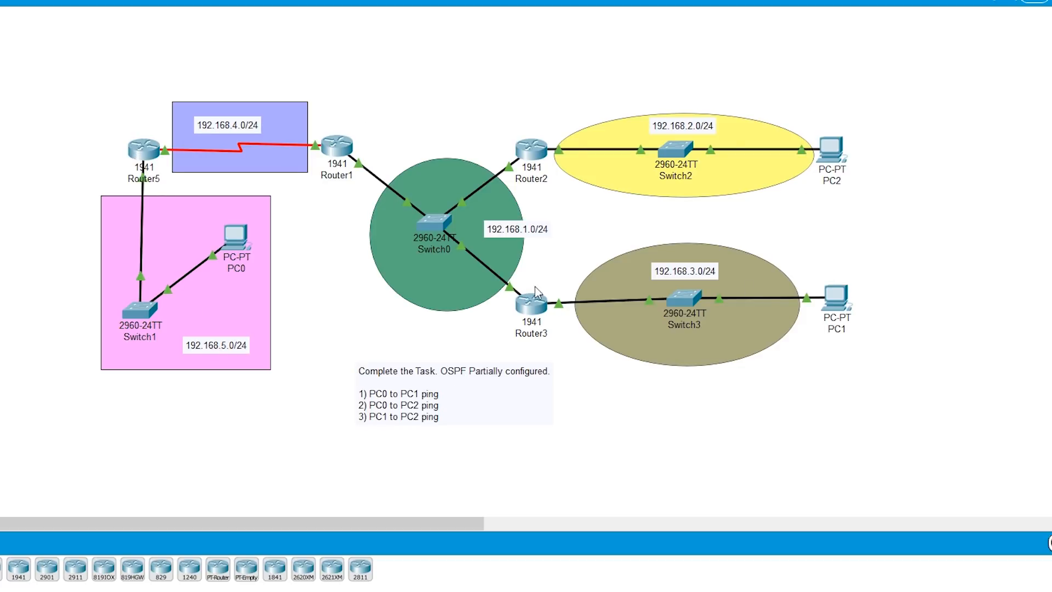
pyautogui.moveTo(151, 284)
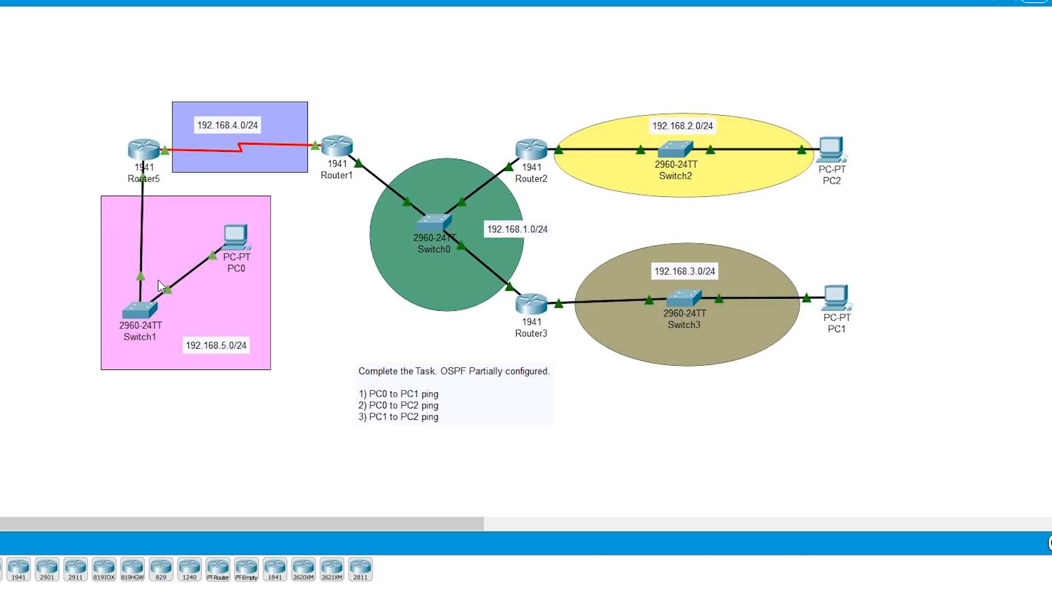
pyautogui.moveTo(166, 282)
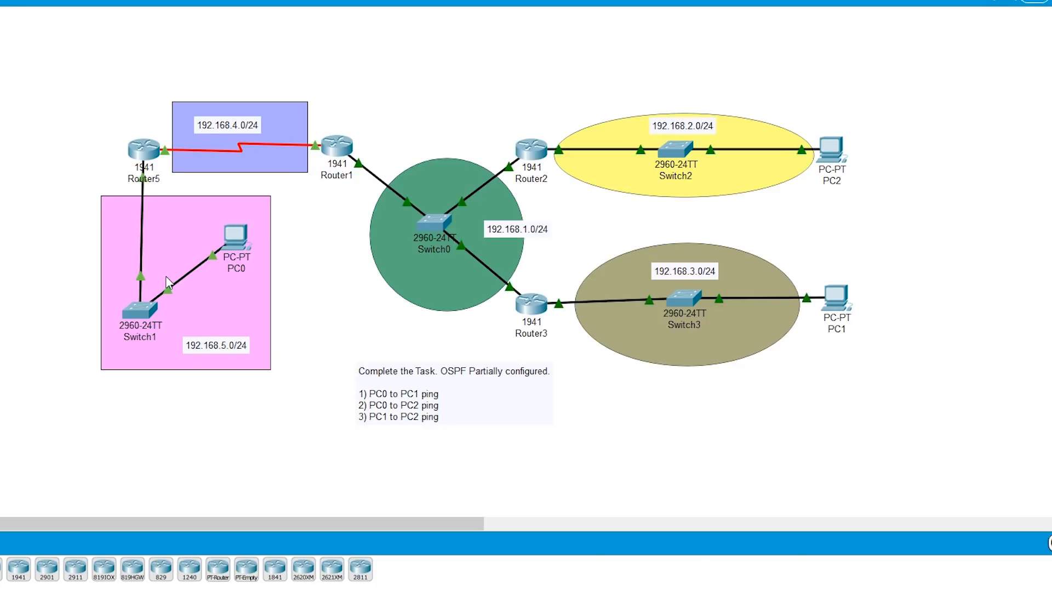